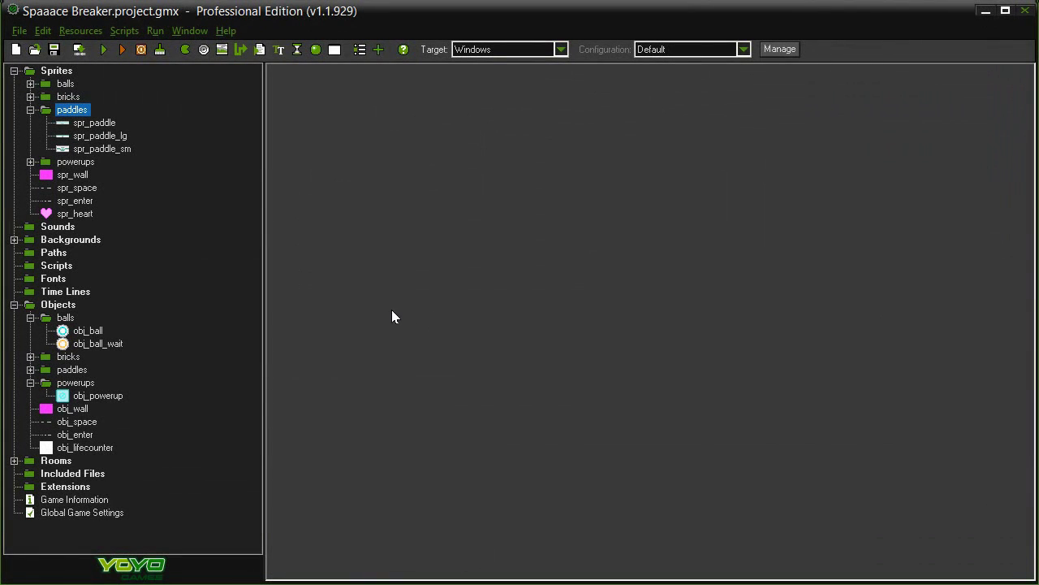
# Make obj_ball solid and view the actions of its obj_brick1 collision event.
pyautogui.doubleClick(84, 329)
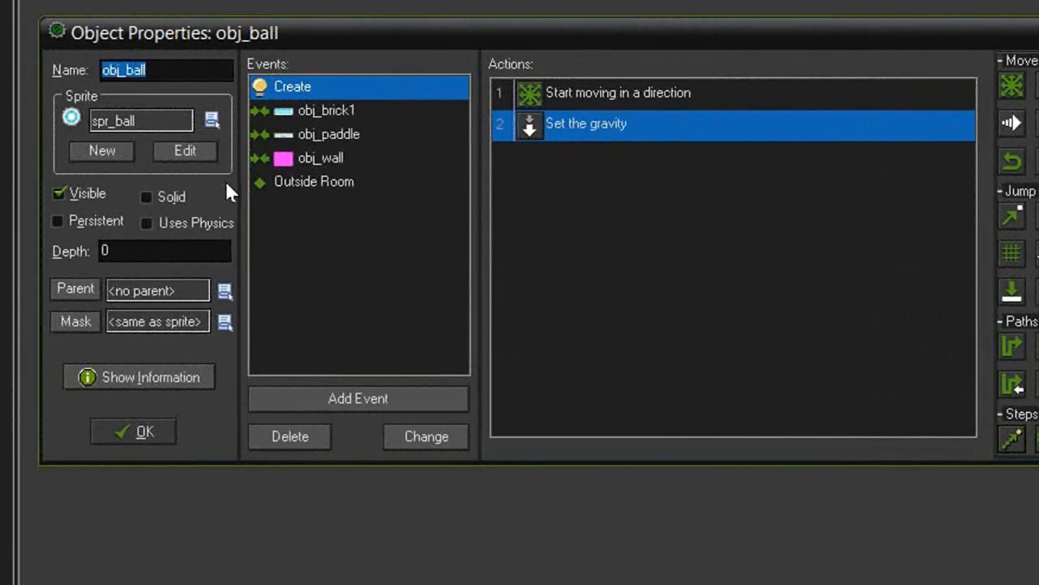
pyautogui.click(147, 196)
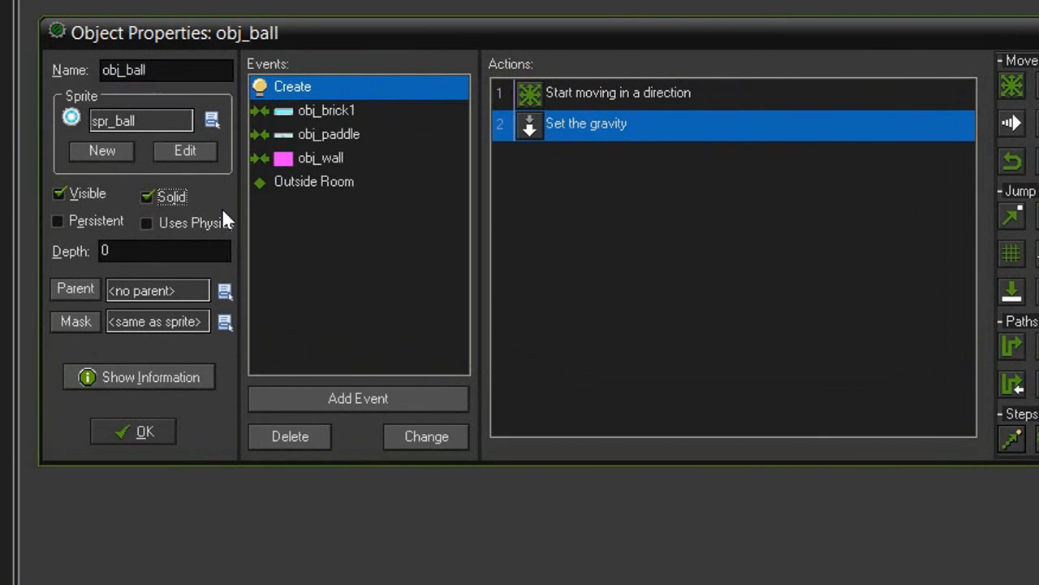
pyautogui.click(326, 110)
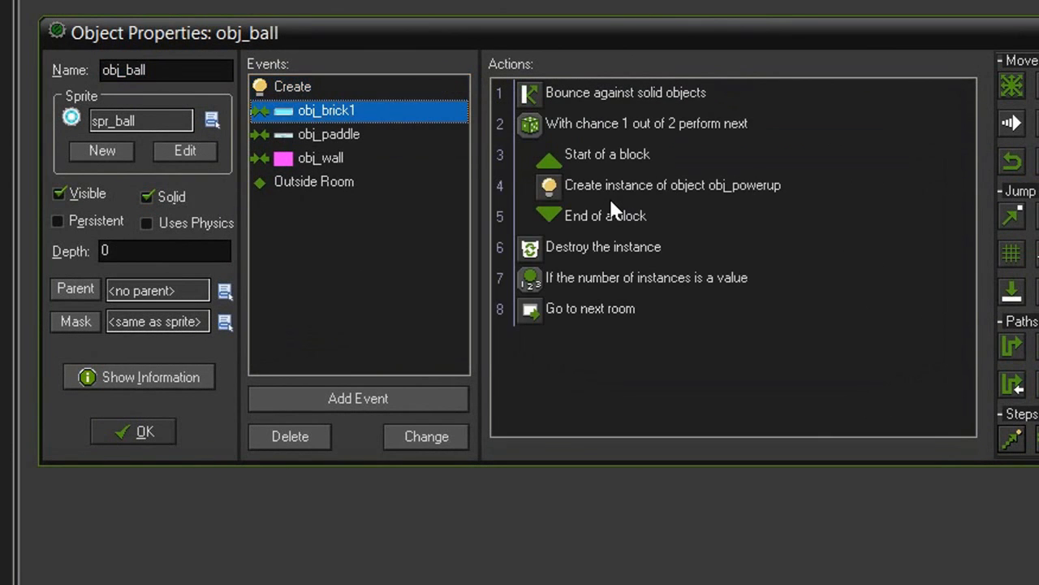
# Set the power-up Create Instance action to apply to Other and close obj_ball's properties.
pyautogui.doubleClick(686, 186)
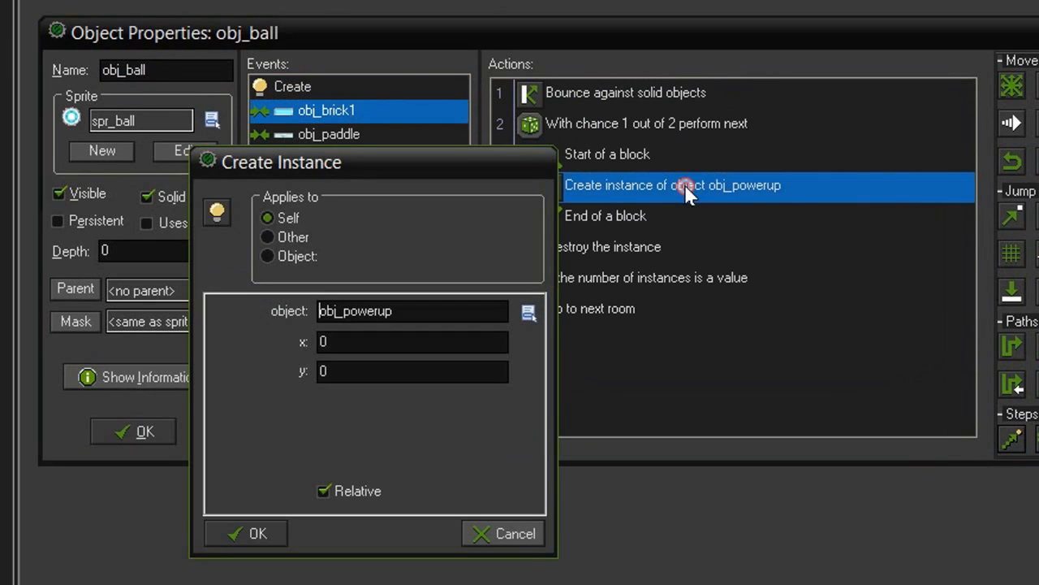
pyautogui.moveTo(307, 240)
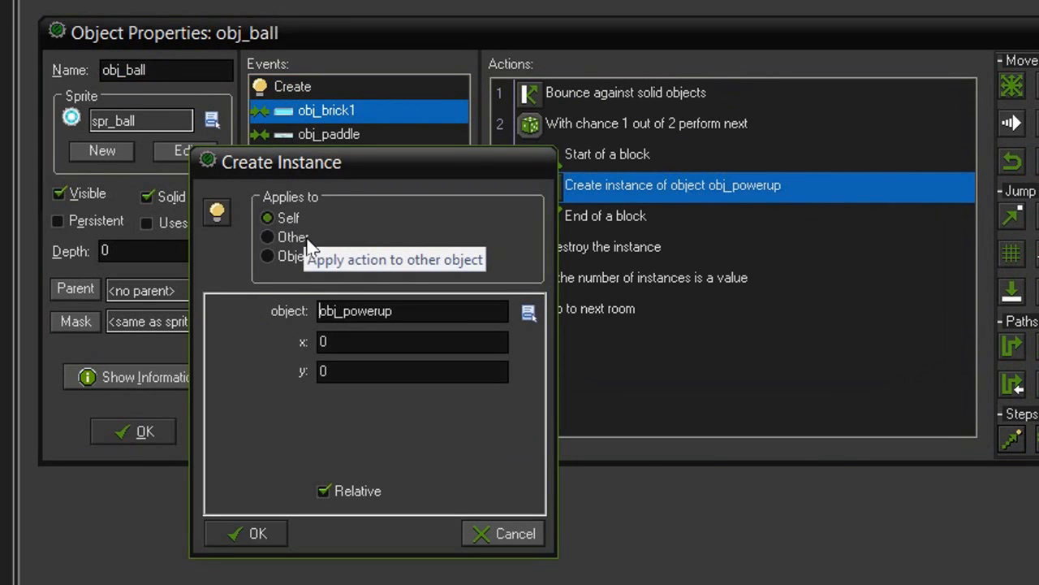
pyautogui.click(267, 237)
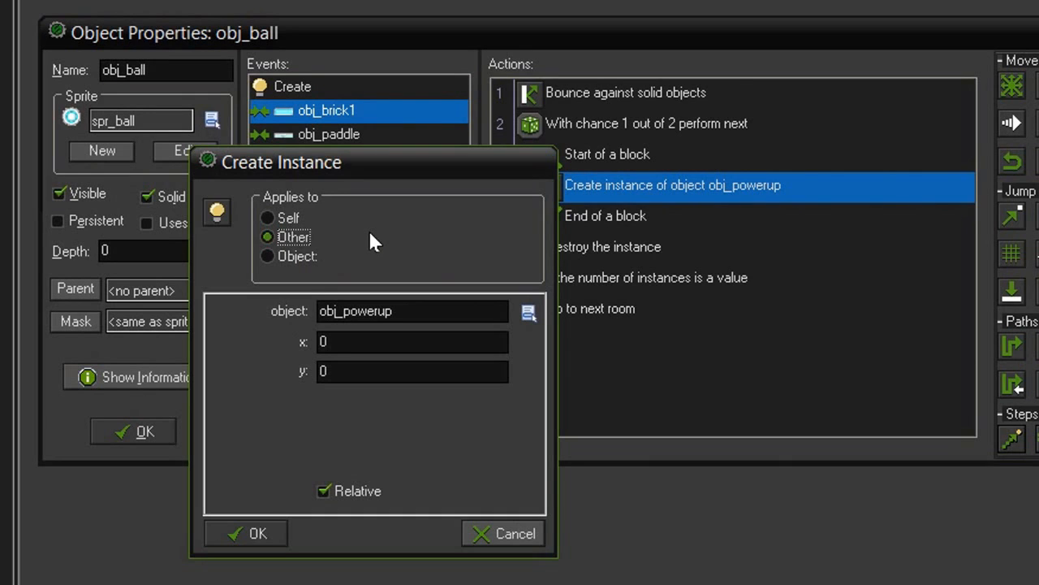
pyautogui.moveTo(279, 377)
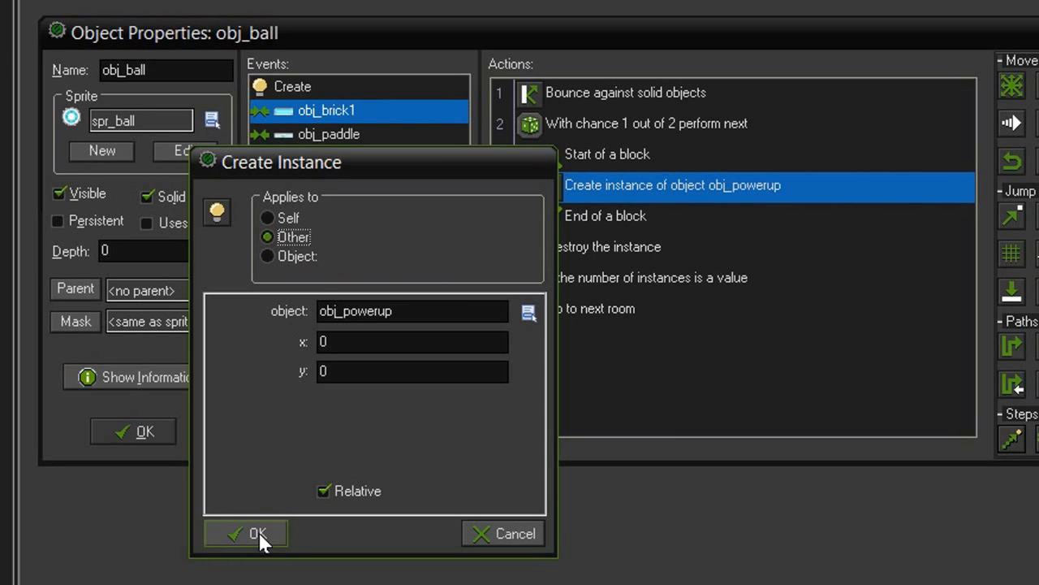
pyautogui.click(245, 533)
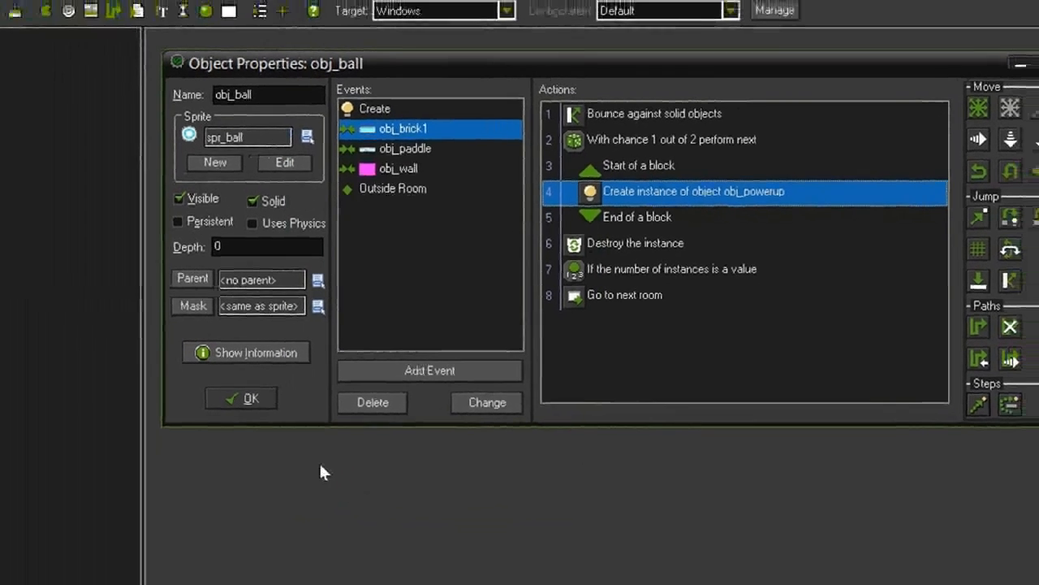
pyautogui.click(240, 398)
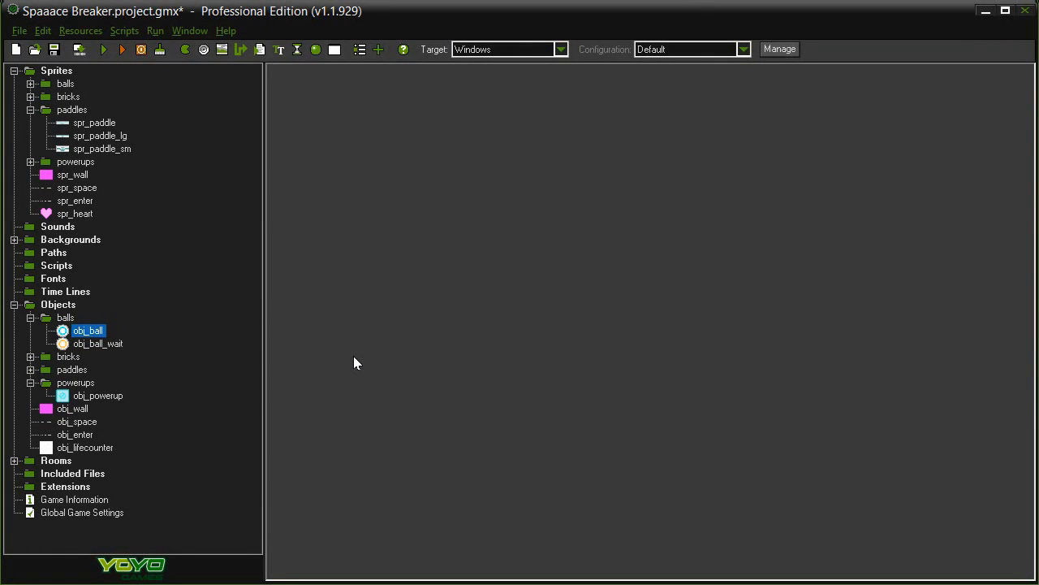
pyautogui.moveTo(156, 122)
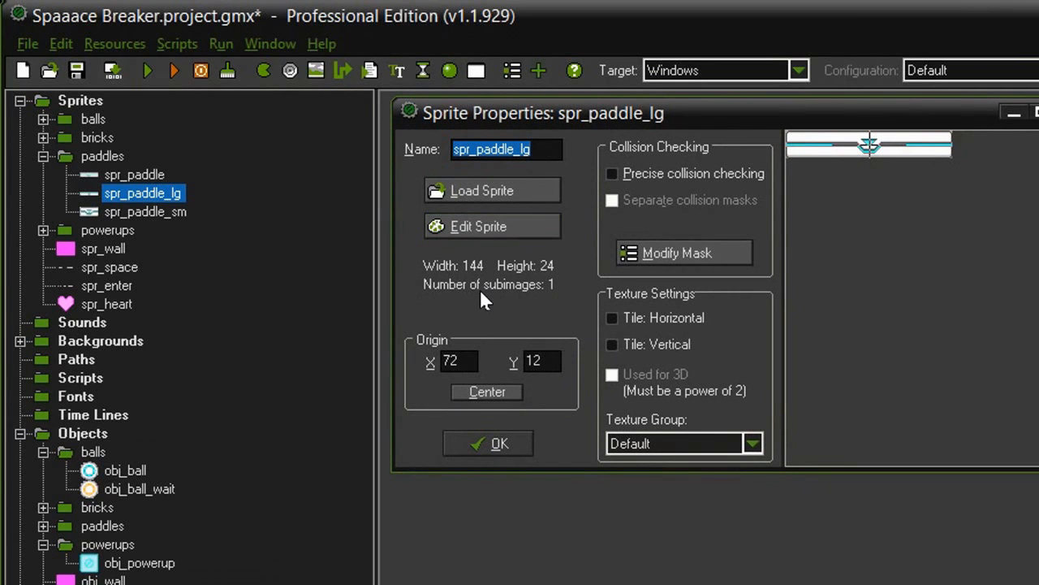
pyautogui.moveTo(564, 283)
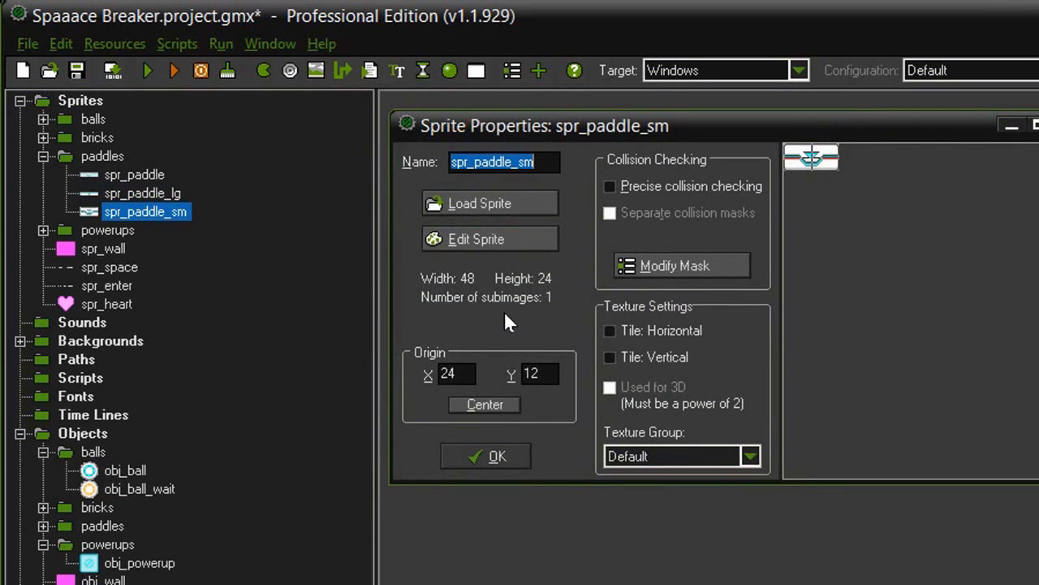
pyautogui.moveTo(544, 312)
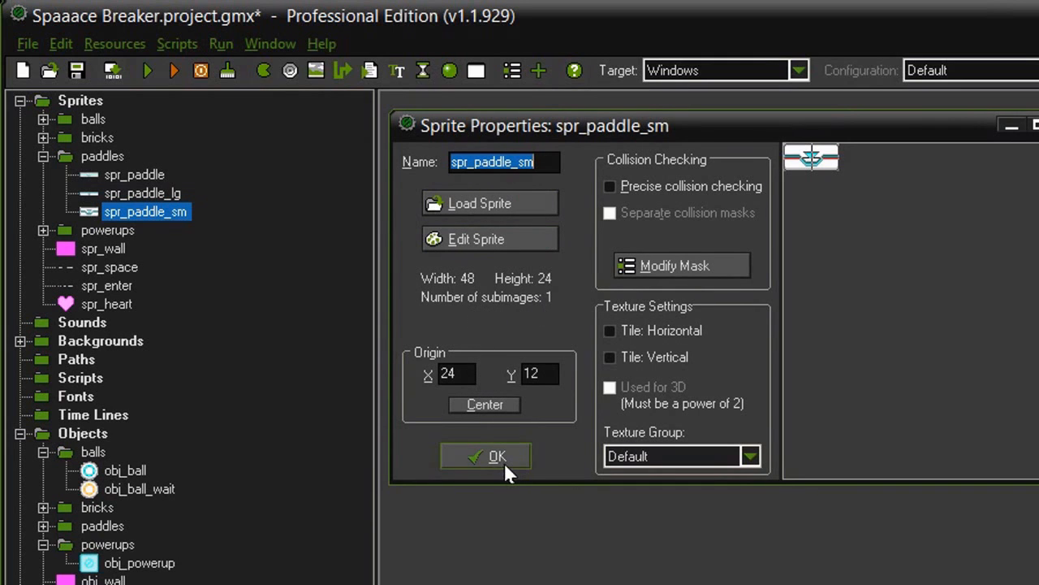
pyautogui.click(484, 454)
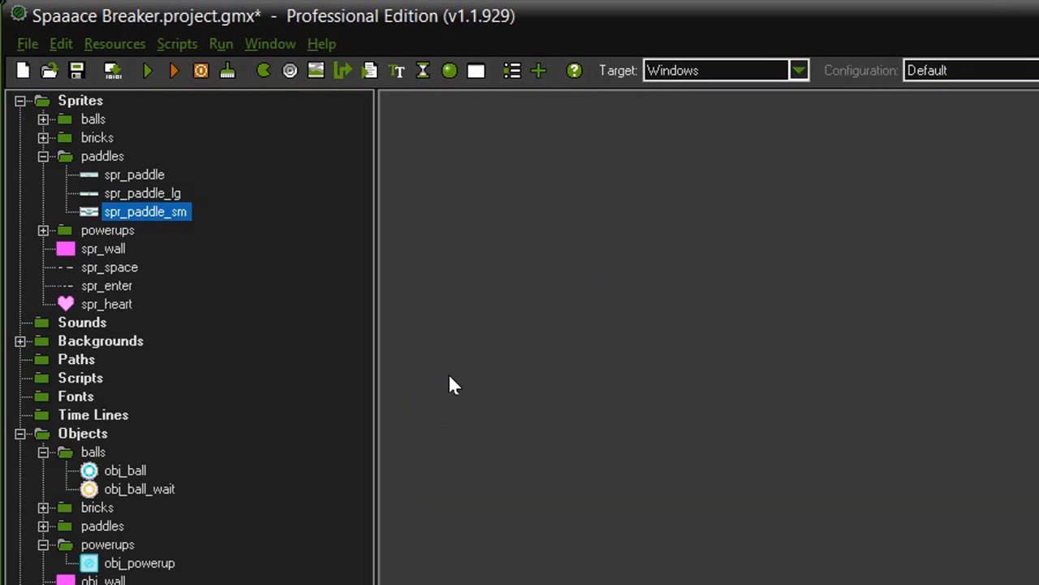
pyautogui.moveTo(46, 240)
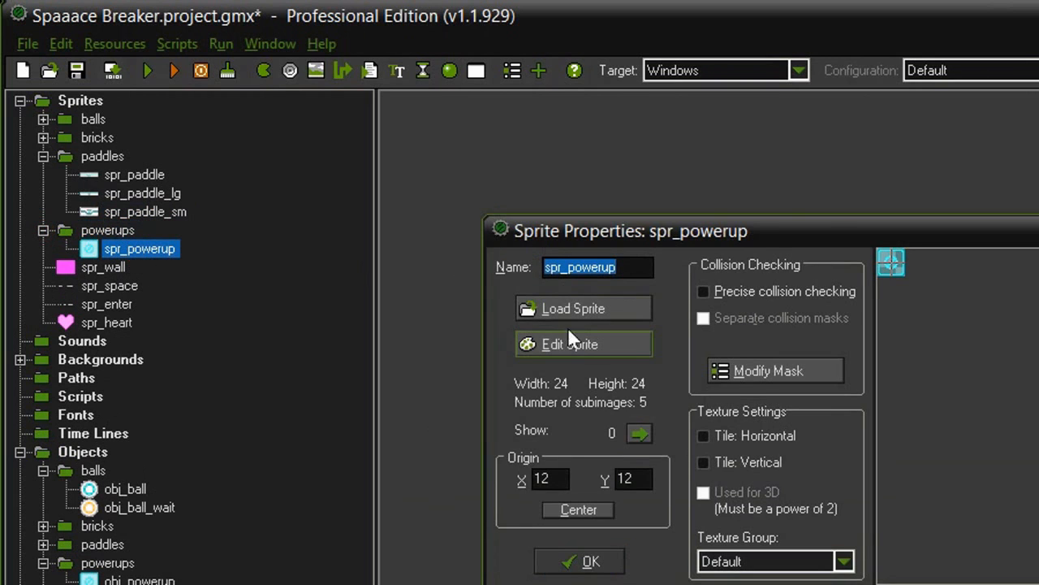
# Show the five subimages of spr_powerup in the Sprite Editor.
pyautogui.click(583, 344)
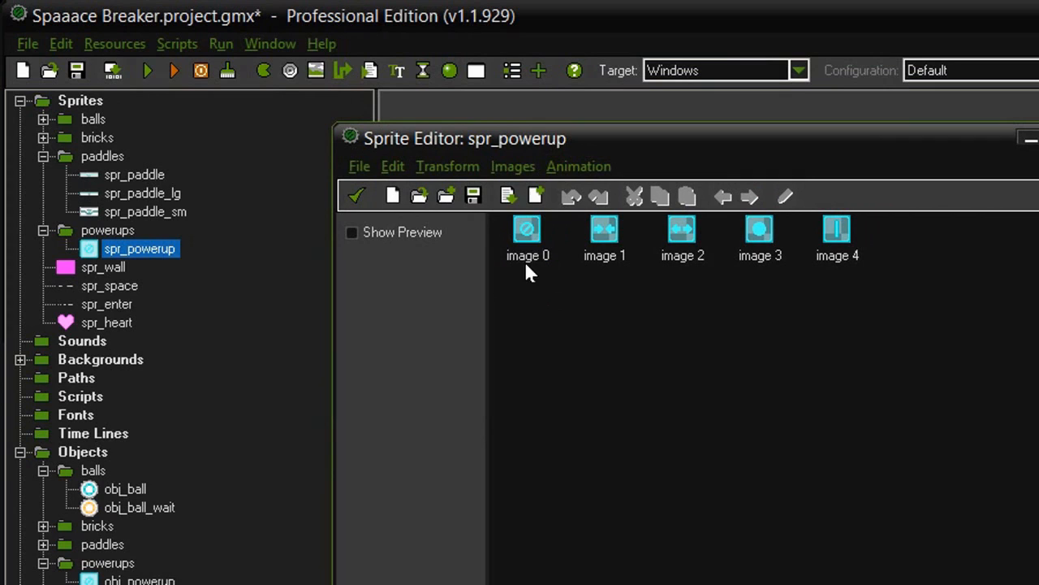
pyautogui.moveTo(533, 280)
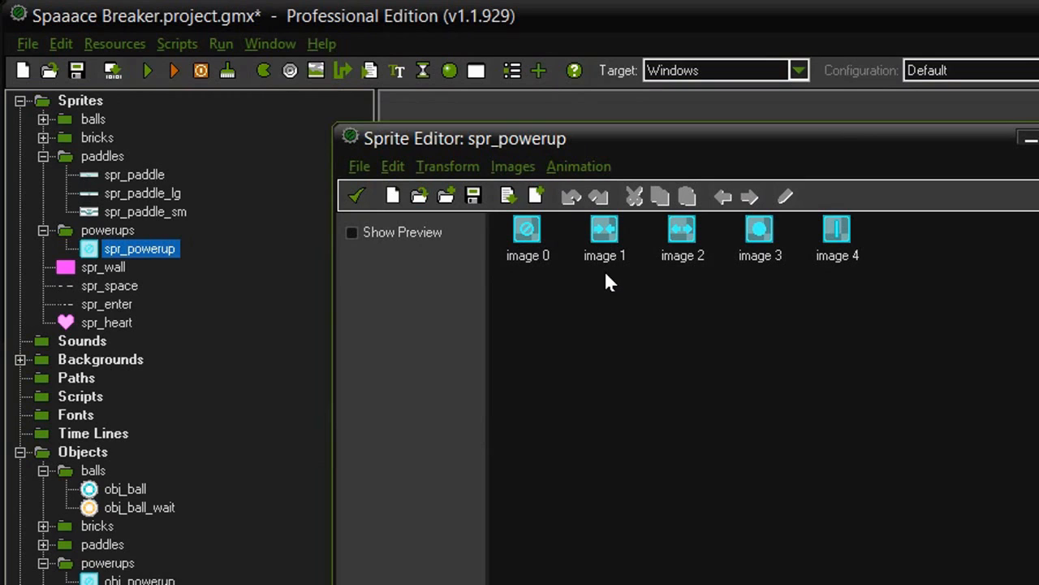
pyautogui.moveTo(707, 276)
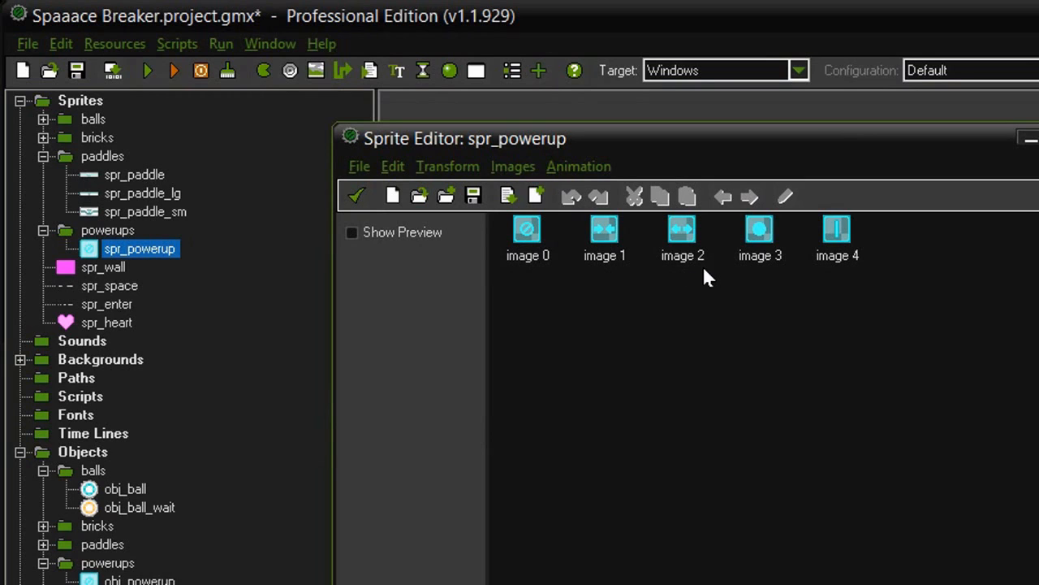
pyautogui.moveTo(818, 279)
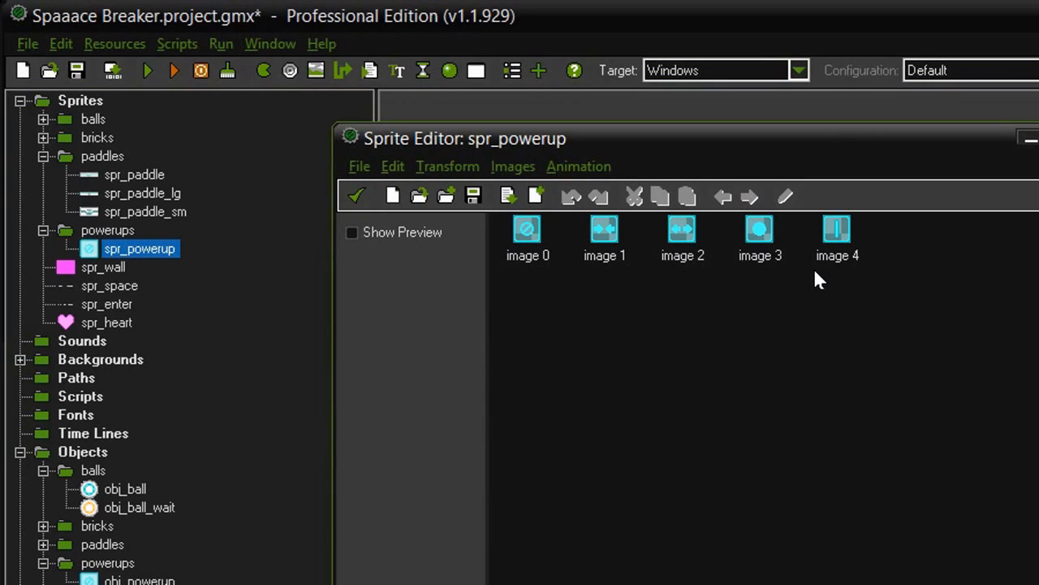
pyautogui.moveTo(607, 286)
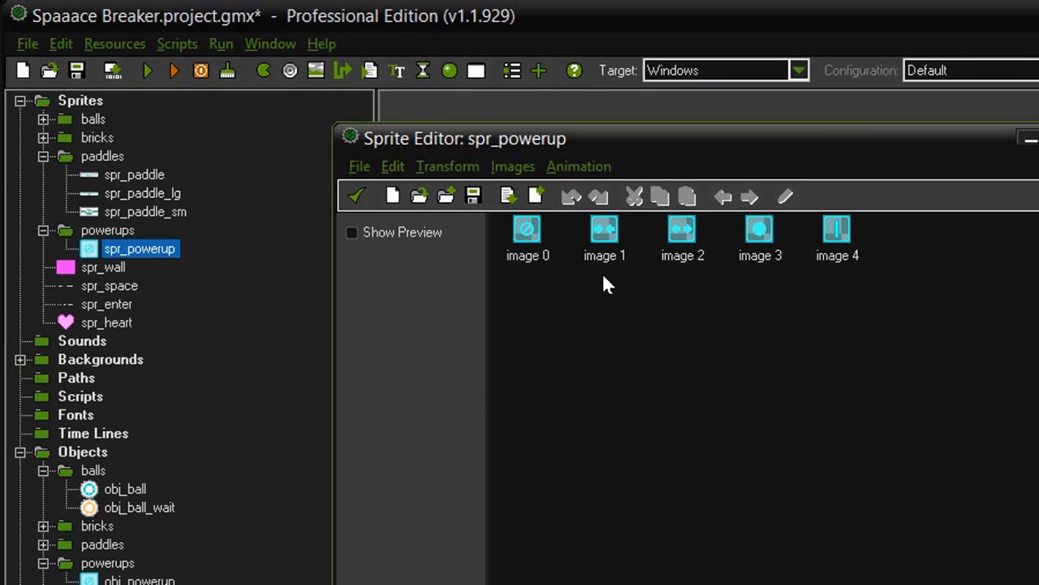
pyautogui.moveTo(659, 282)
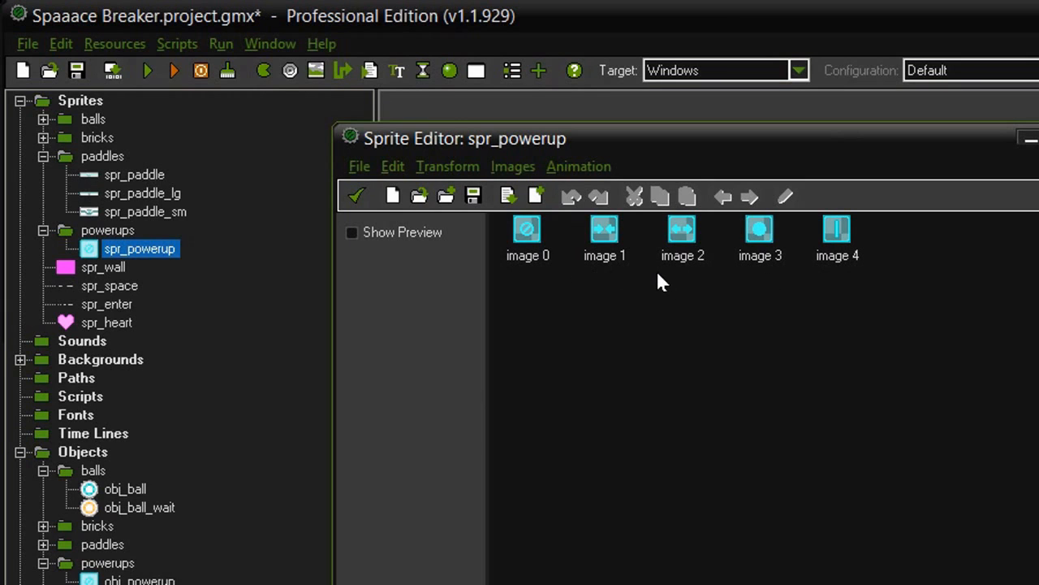
pyautogui.moveTo(608, 299)
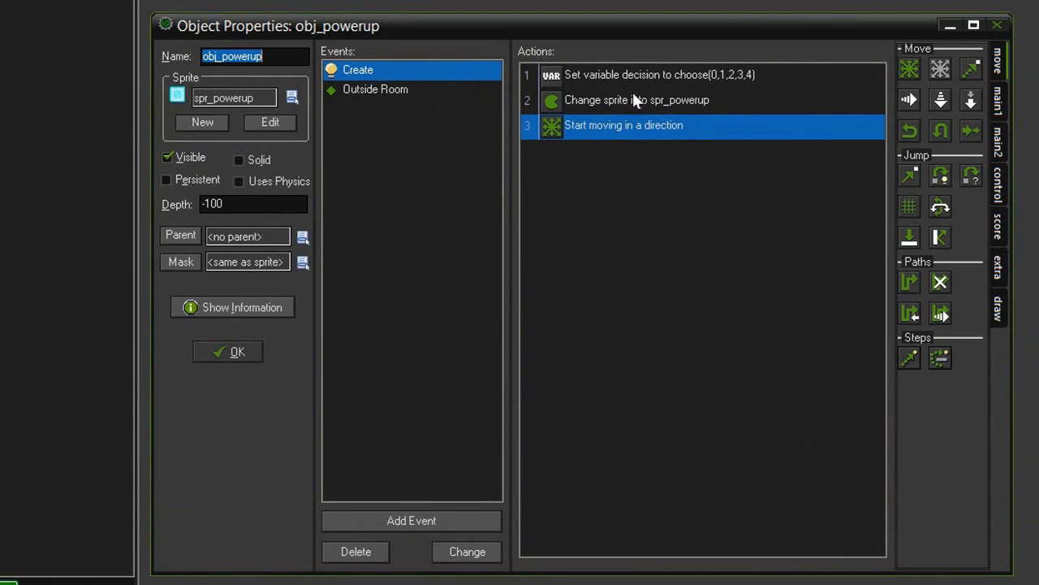
pyautogui.moveTo(637, 80)
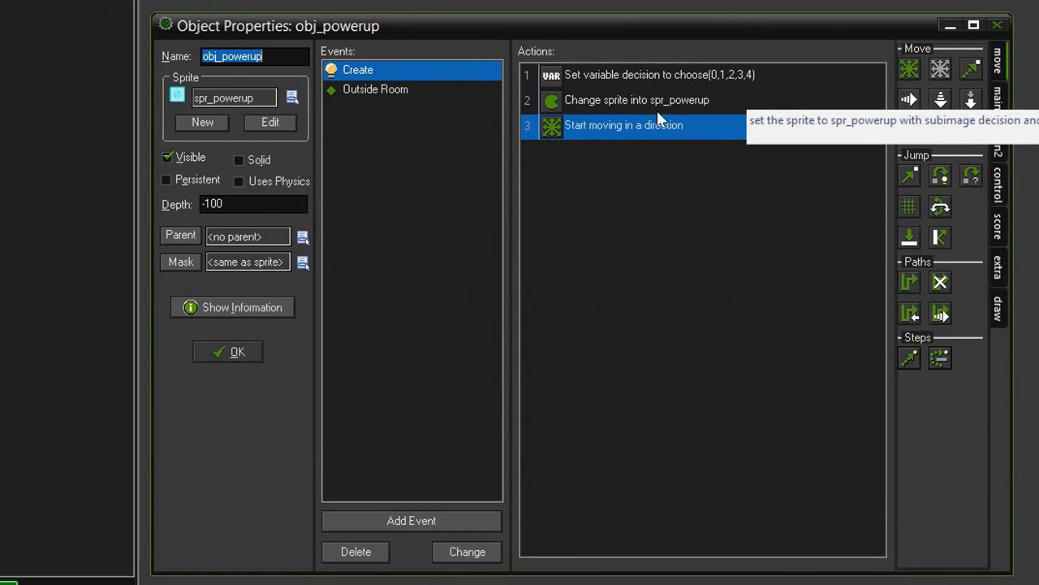
pyautogui.moveTo(614, 180)
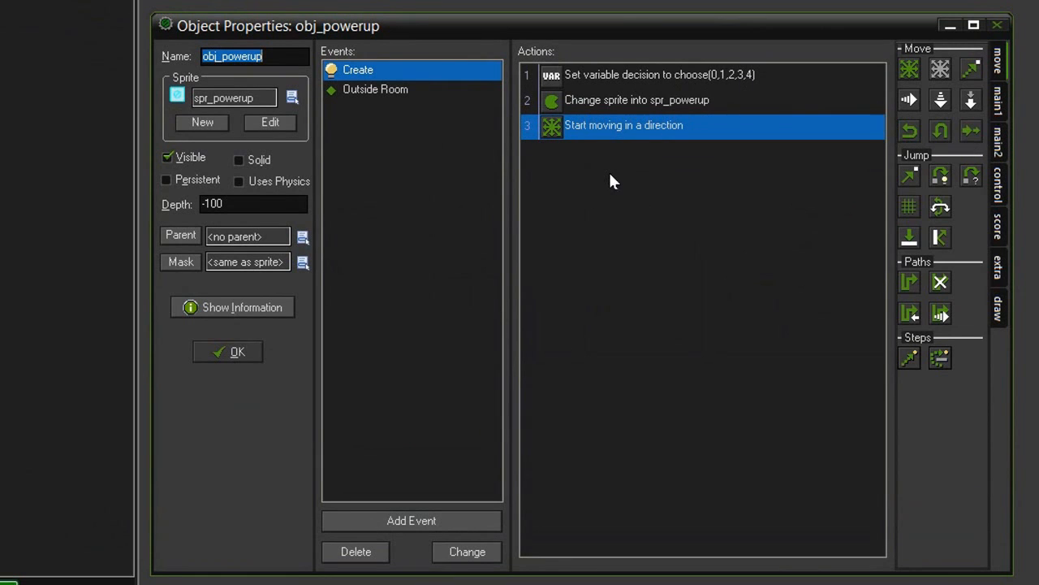
pyautogui.moveTo(615, 176)
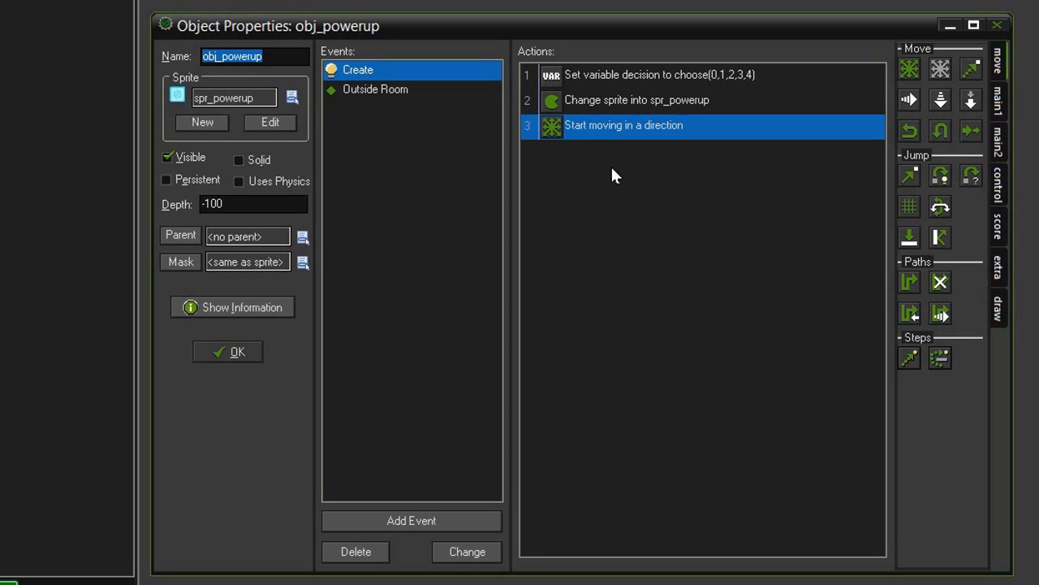
# Add a collision event with obj_paddle to obj_powerup.
pyautogui.click(409, 520)
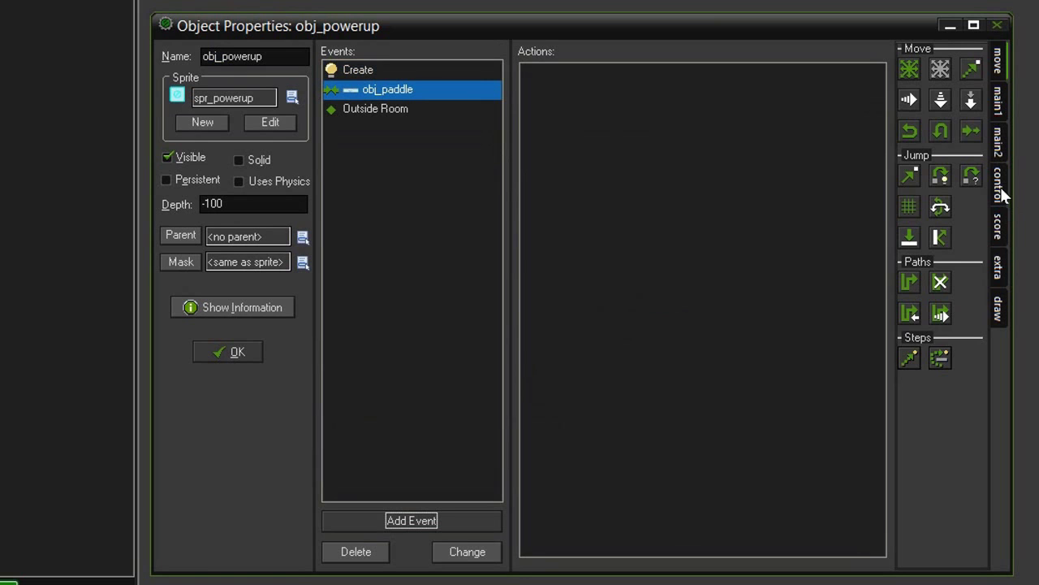
# Add a Test Variable action checking decision equals 0, with an empty start/end block after it.
pyautogui.click(997, 187)
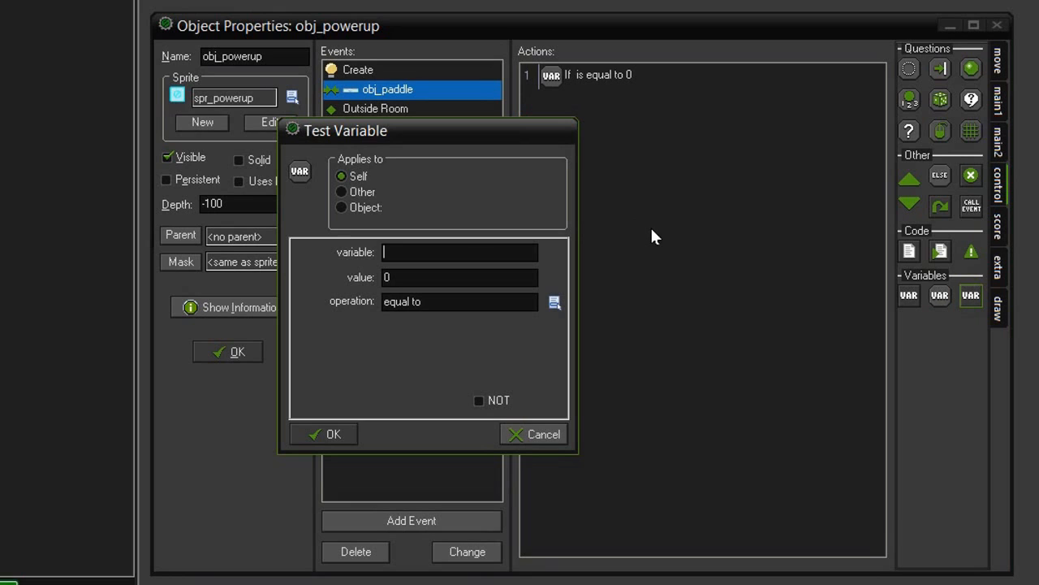
pyautogui.write('decision')
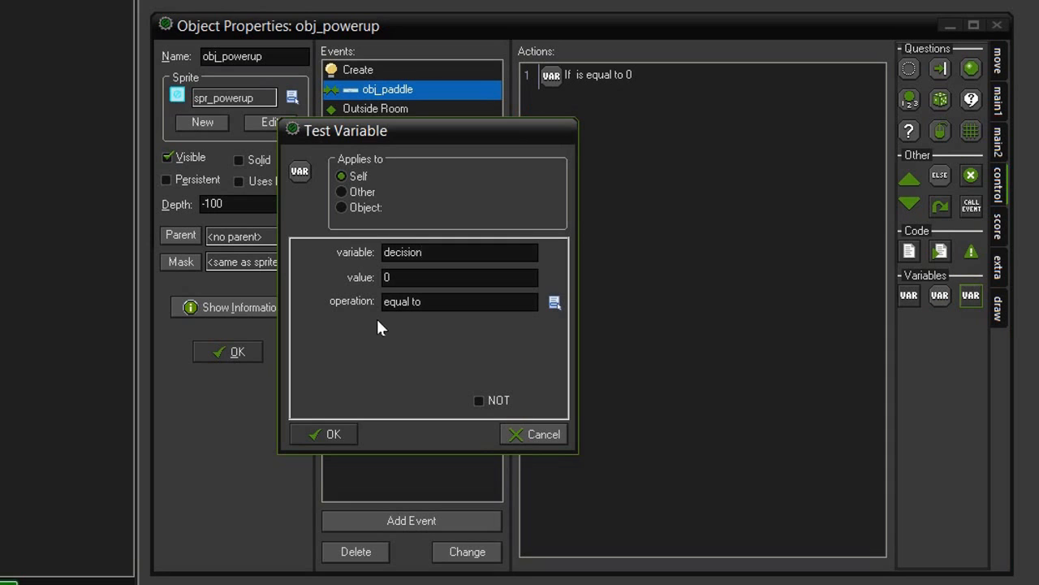
pyautogui.click(326, 433)
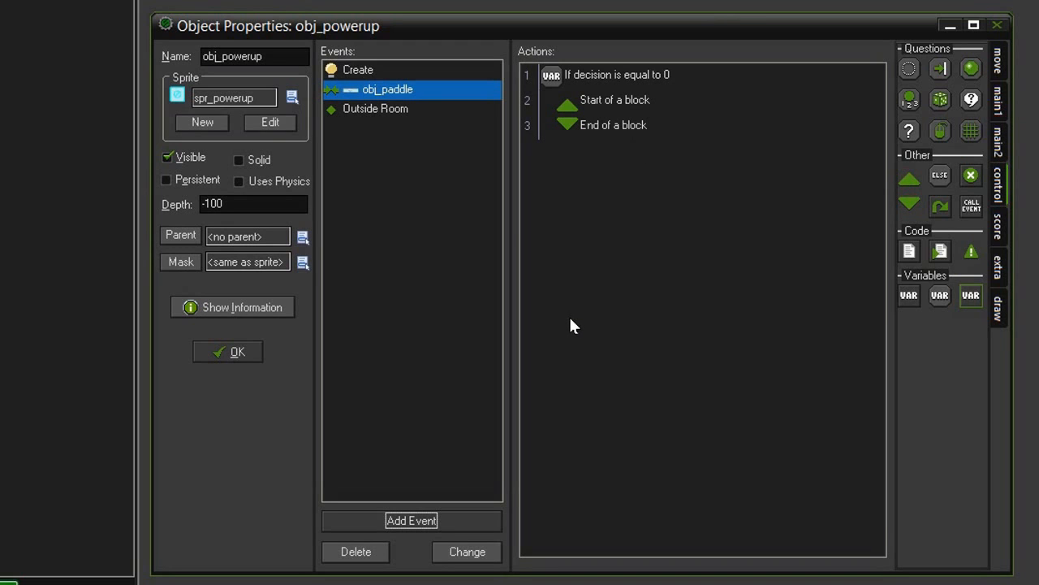
pyautogui.click(1000, 97)
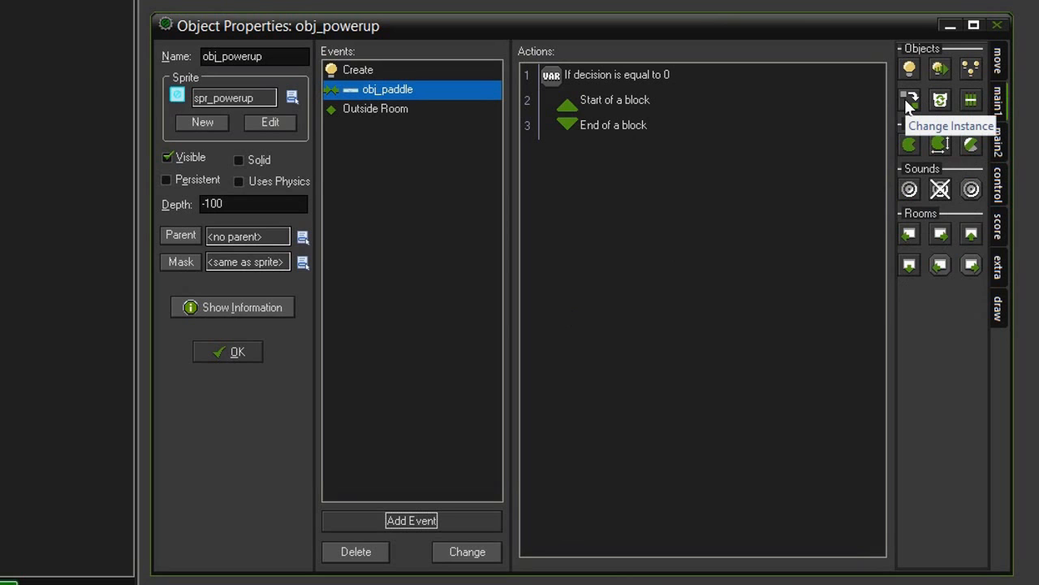
# Add a Change Instance action into obj_paddle with perform events set to yes.
pyautogui.click(911, 99)
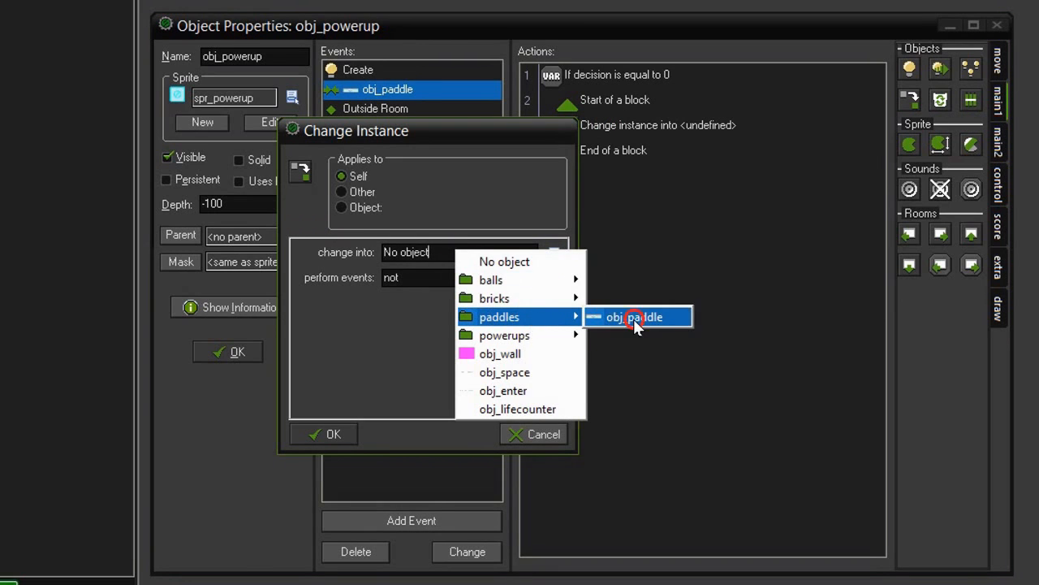
pyautogui.click(640, 316)
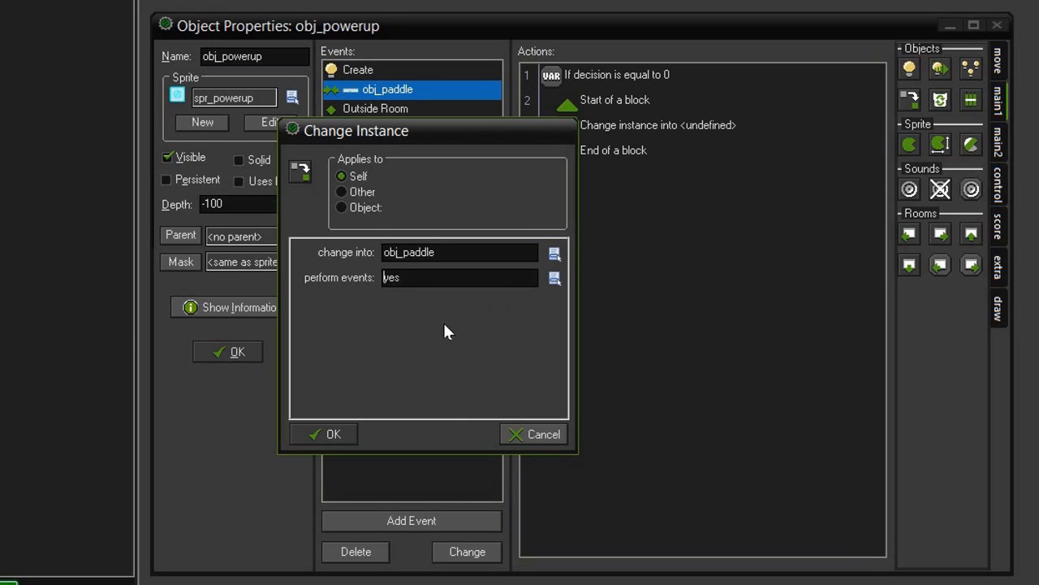
pyautogui.moveTo(456, 334)
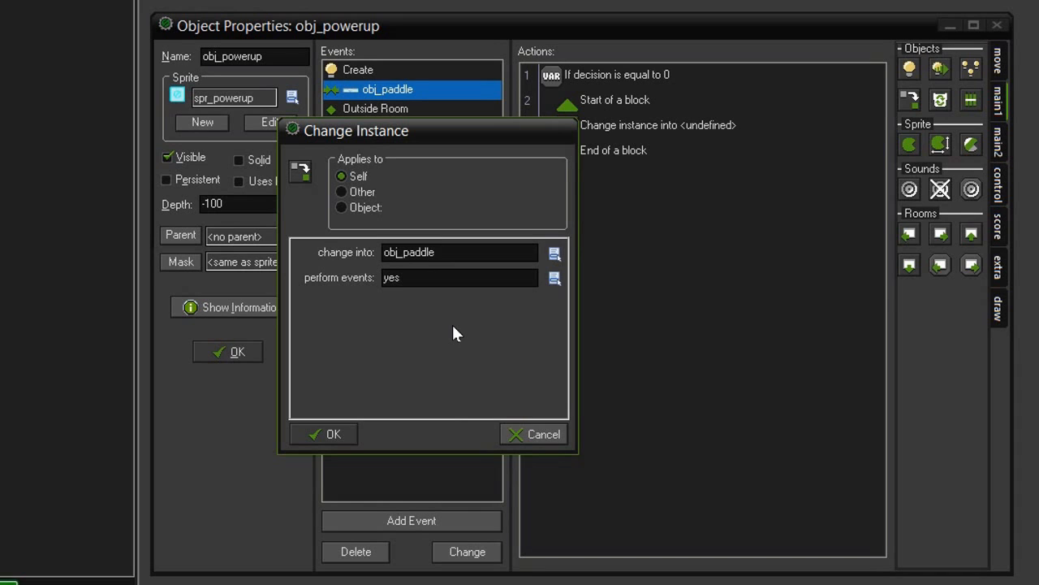
pyautogui.moveTo(409, 331)
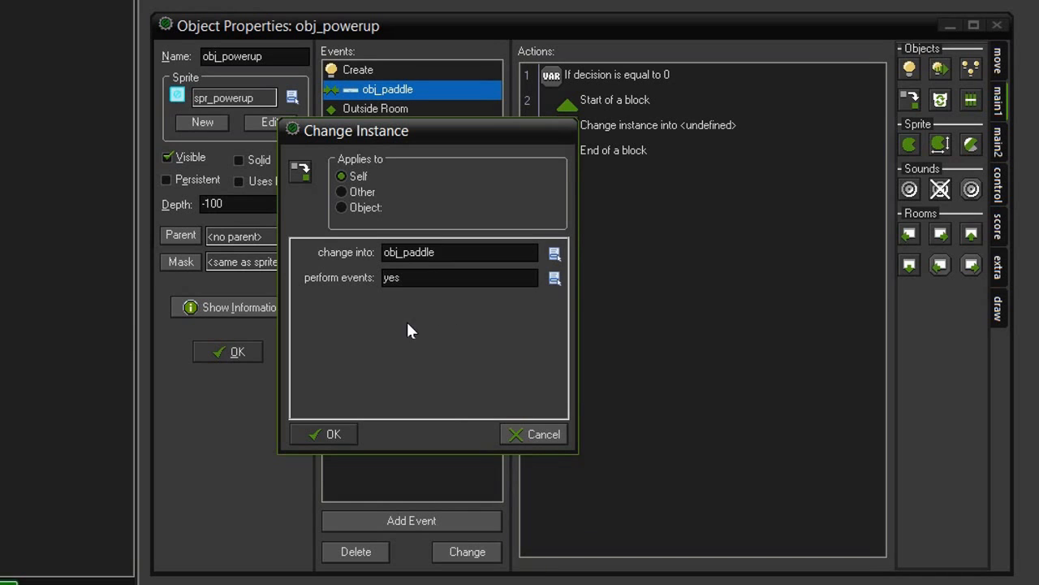
pyautogui.moveTo(442, 329)
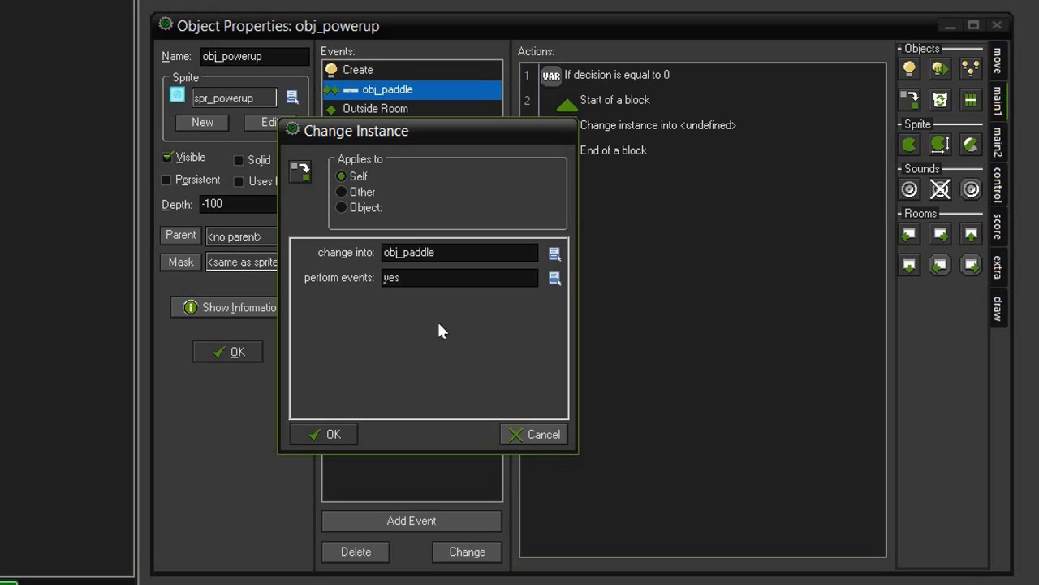
pyautogui.moveTo(425, 323)
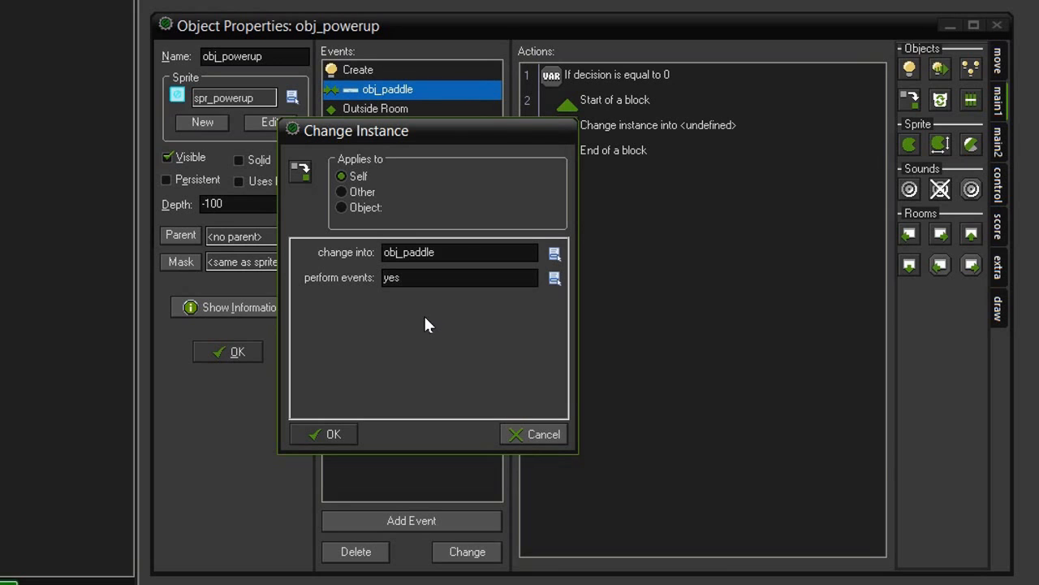
pyautogui.moveTo(422, 341)
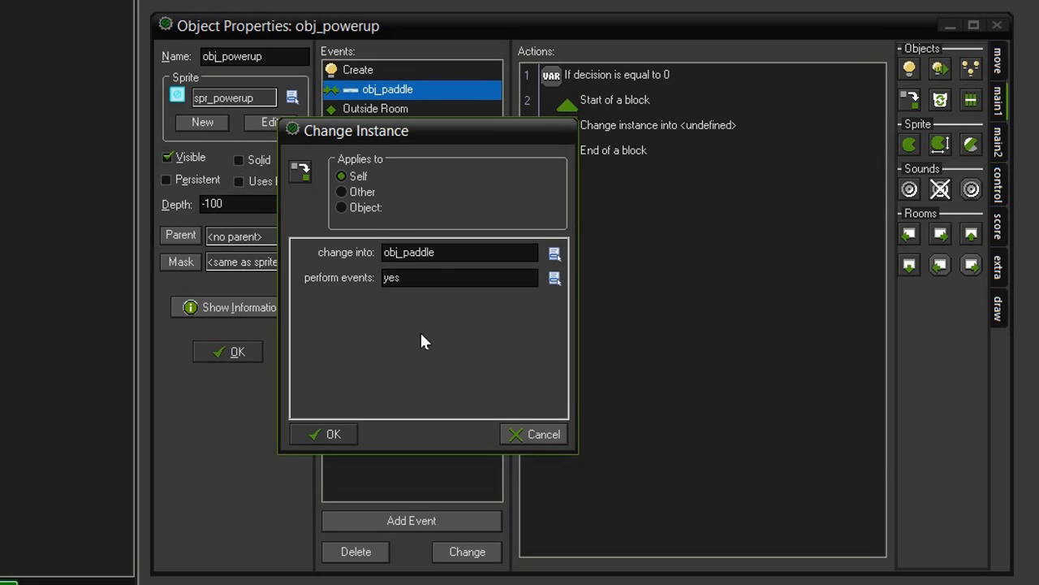
pyautogui.click(325, 434)
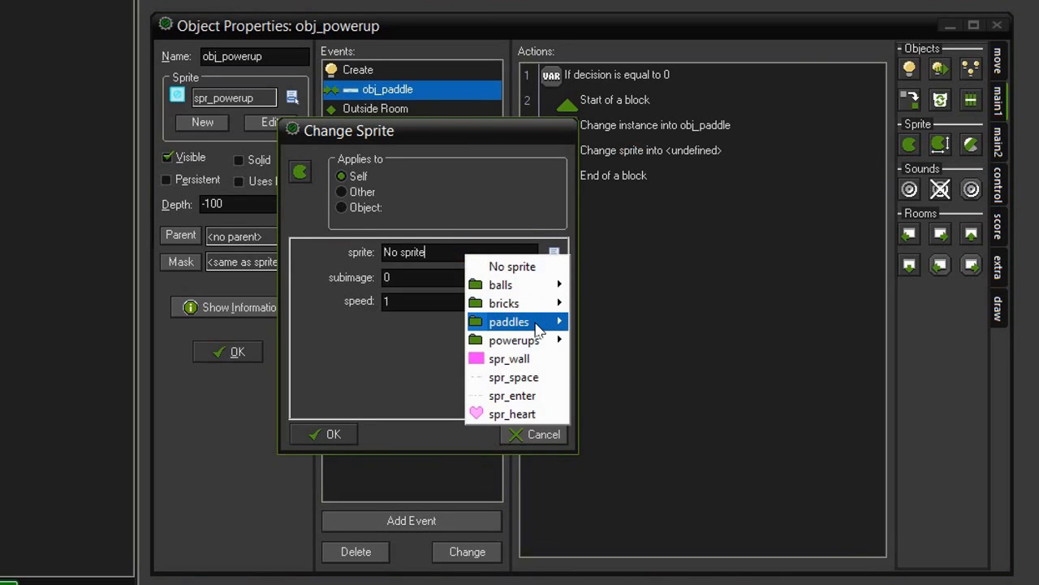
pyautogui.moveTo(510, 321)
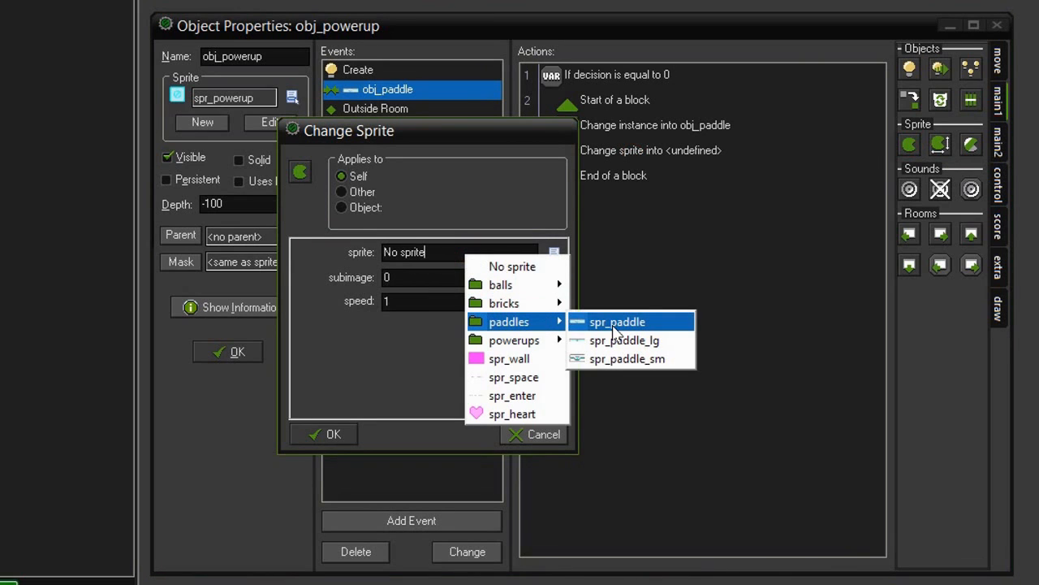
# Change the Other object's sprite to spr_paddle and make the instance change apply to Other.
pyautogui.click(616, 322)
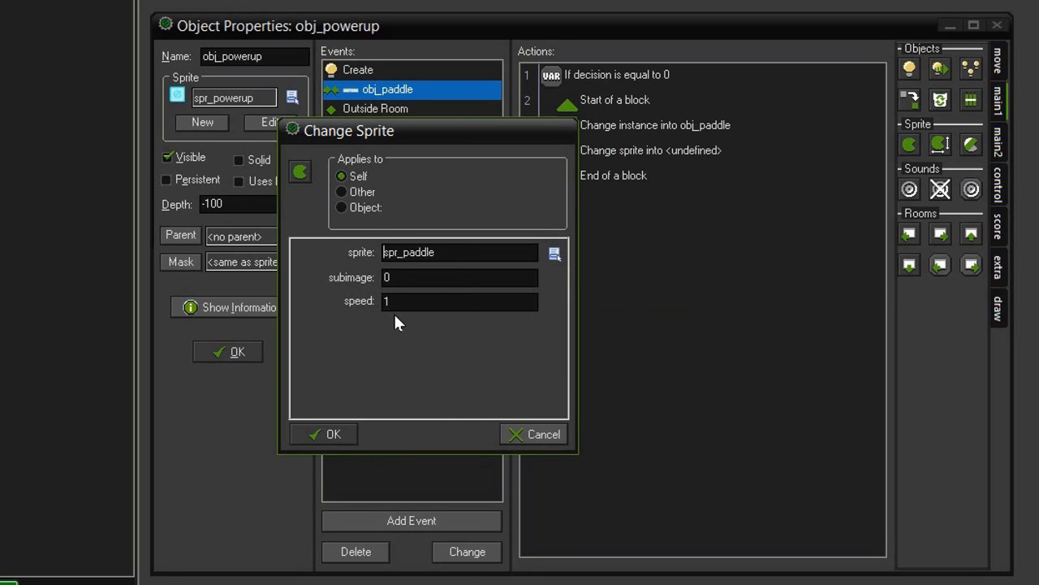
pyautogui.moveTo(412, 338)
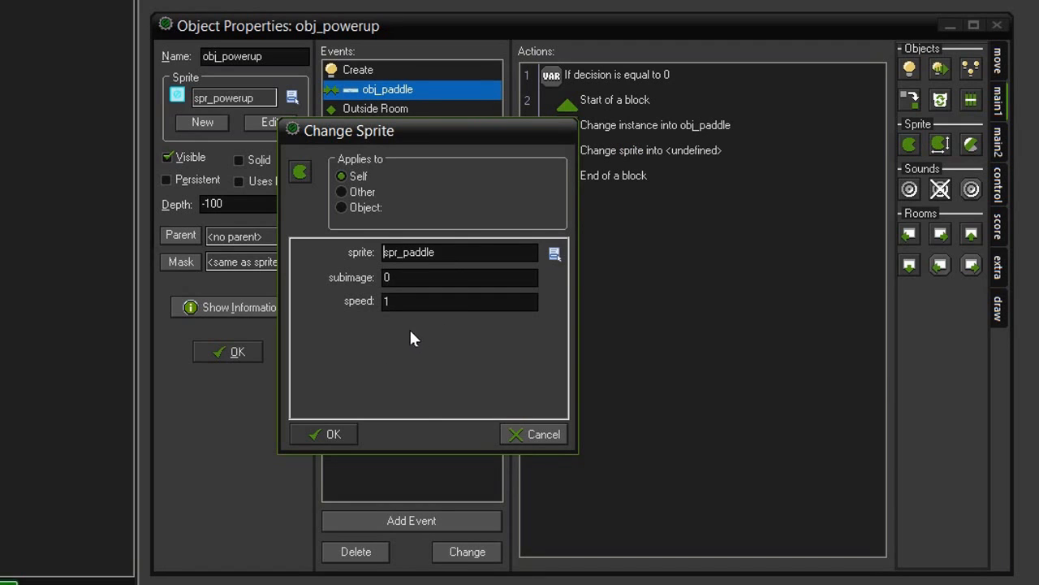
pyautogui.moveTo(358, 198)
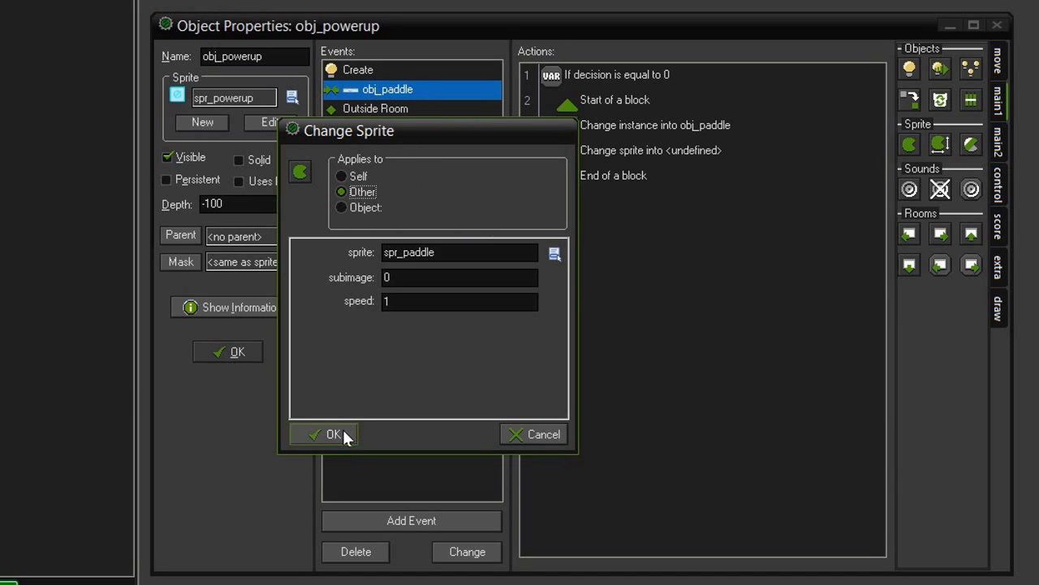
pyautogui.click(328, 435)
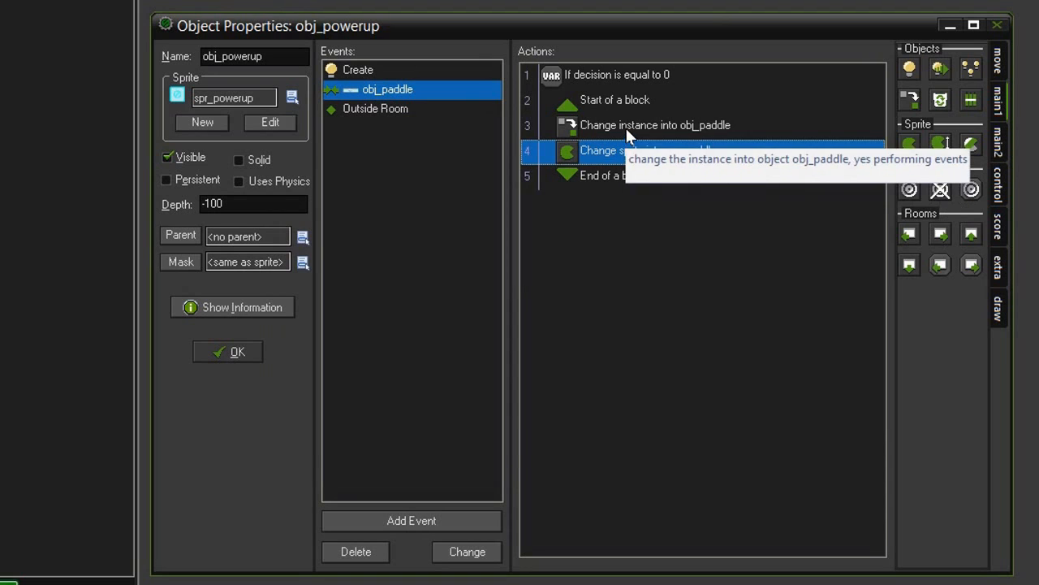
pyautogui.doubleClick(662, 125)
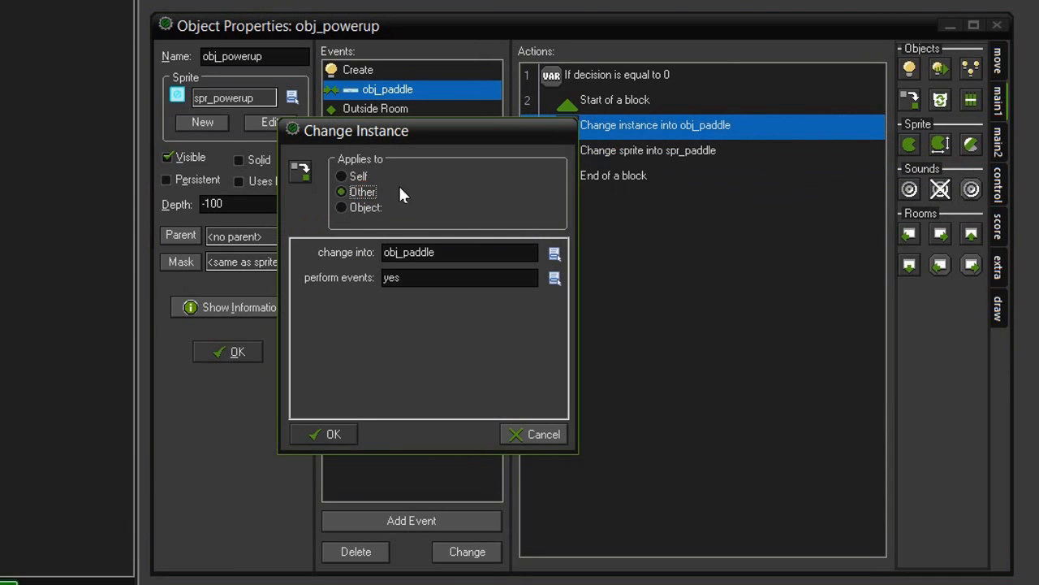
pyautogui.click(325, 434)
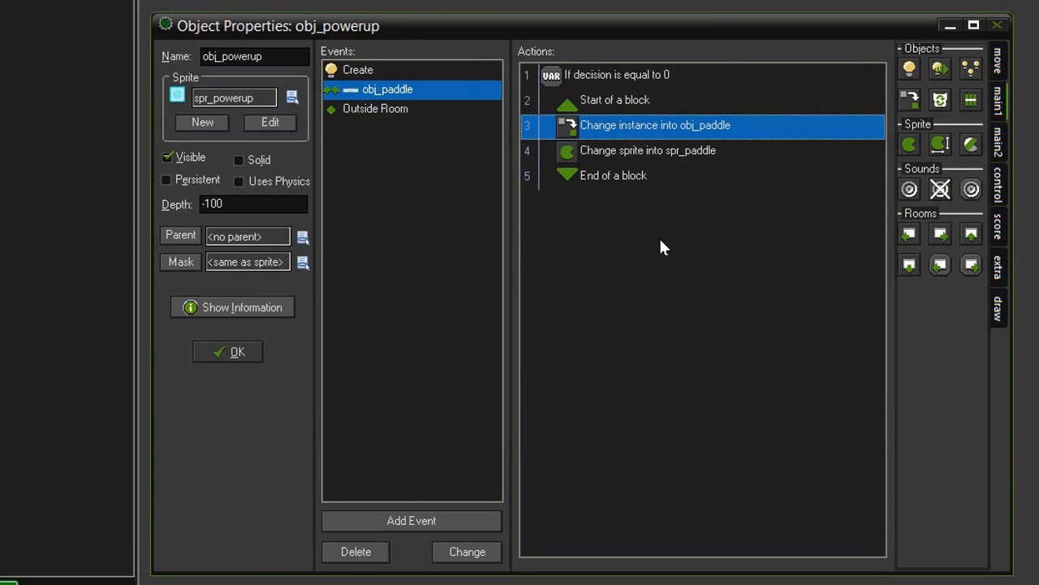
pyautogui.moveTo(940, 101)
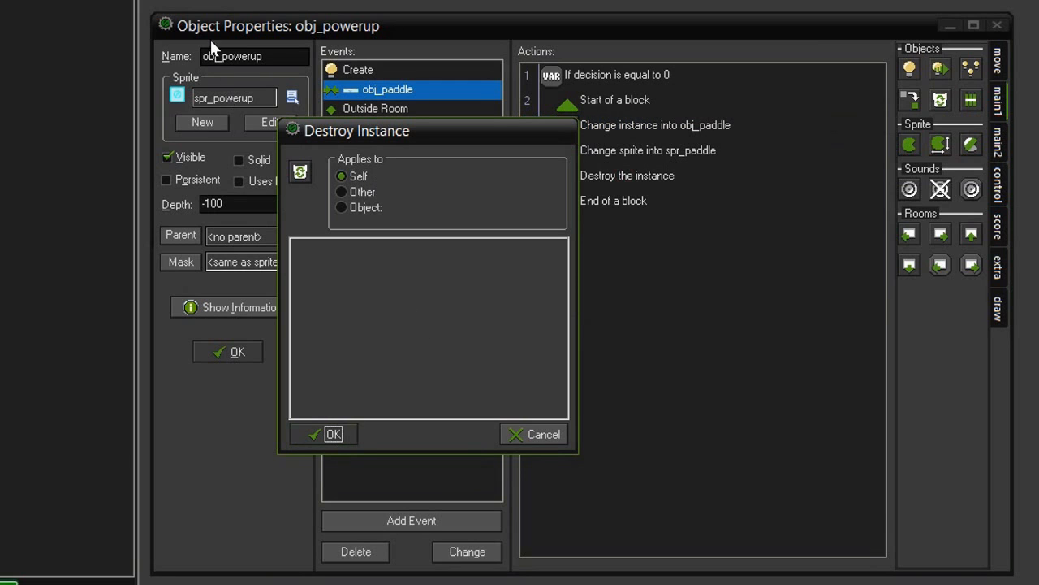
pyautogui.moveTo(285, 108)
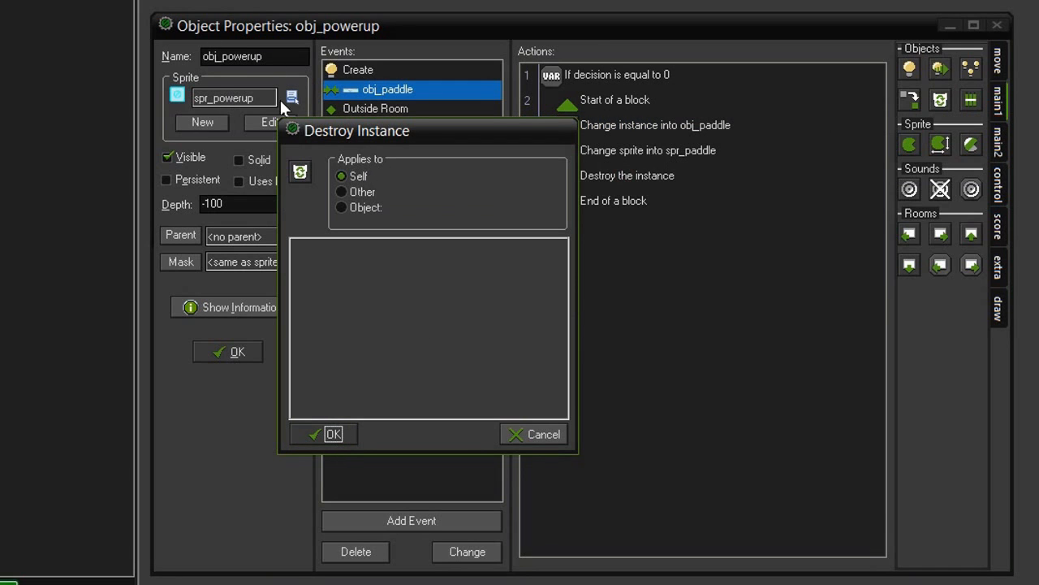
# Add a Destroy Instance (Self) action, then copy all the event's actions.
pyautogui.click(330, 434)
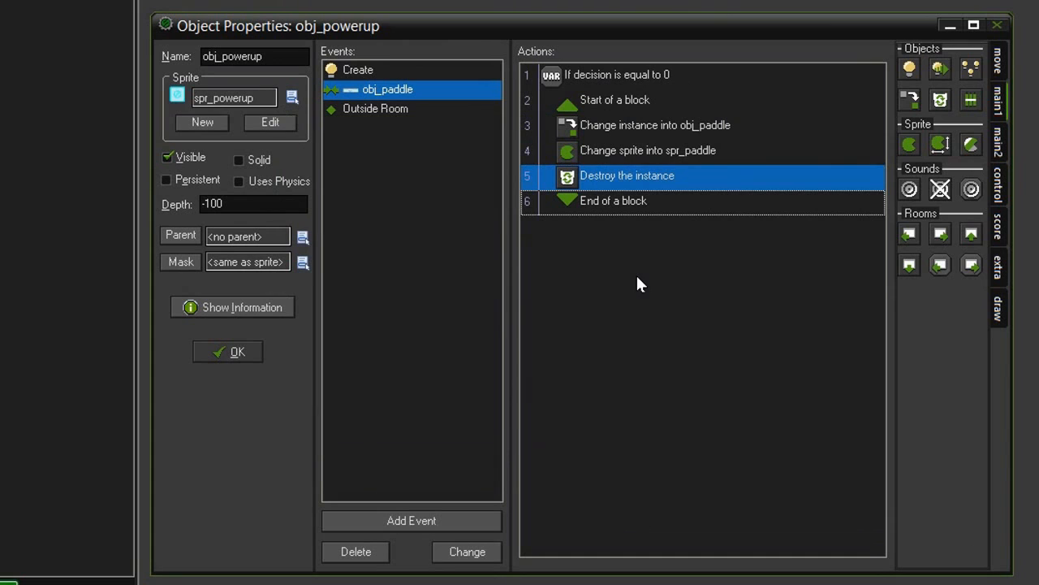
pyautogui.moveTo(705, 263)
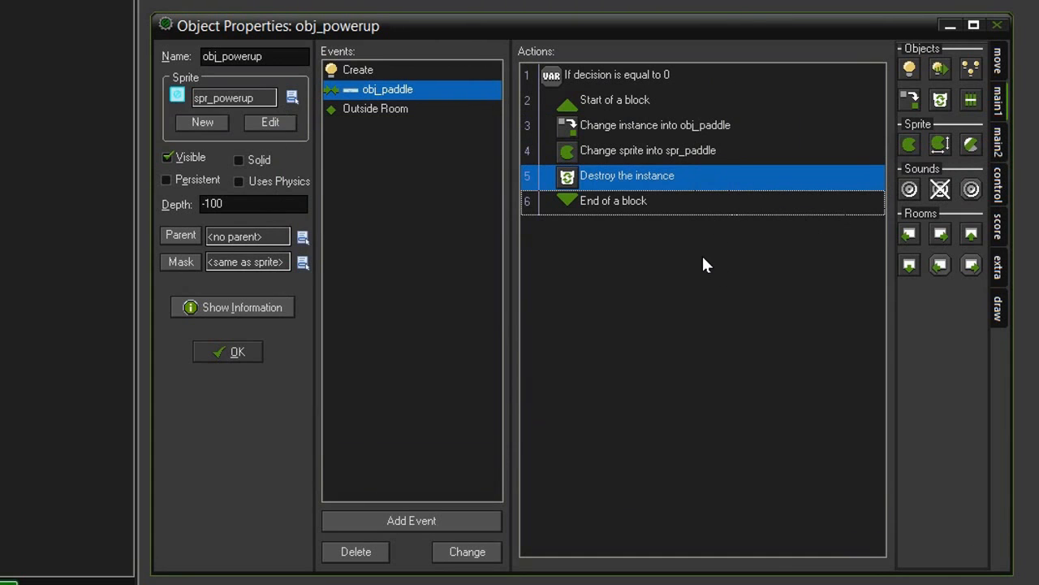
pyautogui.rightClick(659, 176)
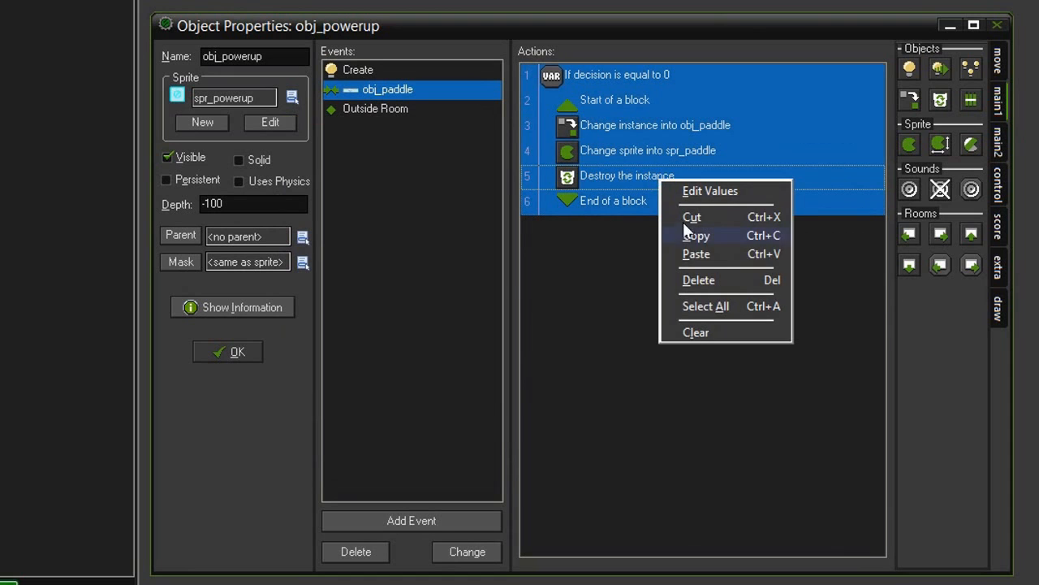
pyautogui.click(698, 304)
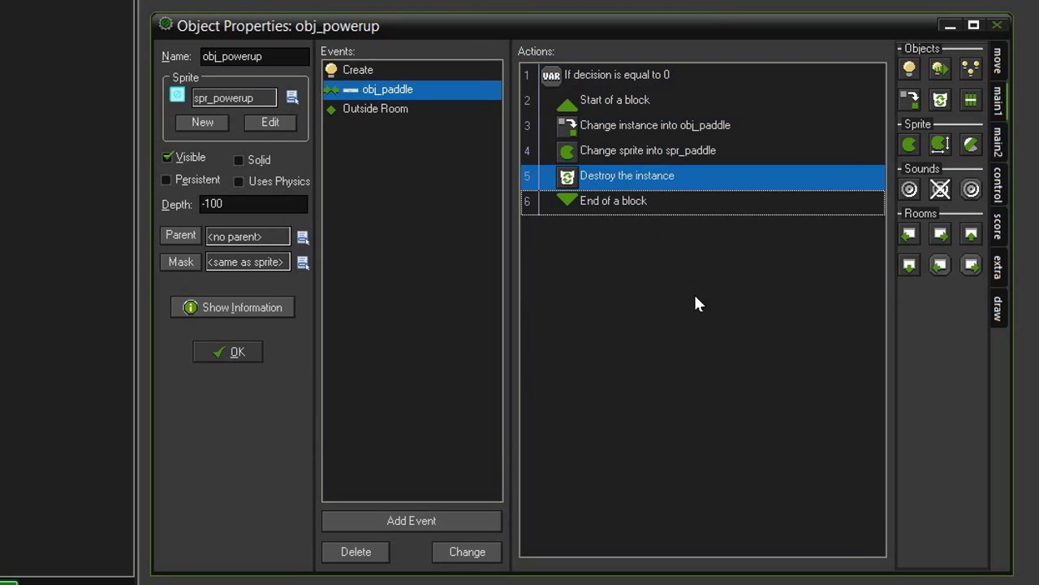
pyautogui.click(997, 183)
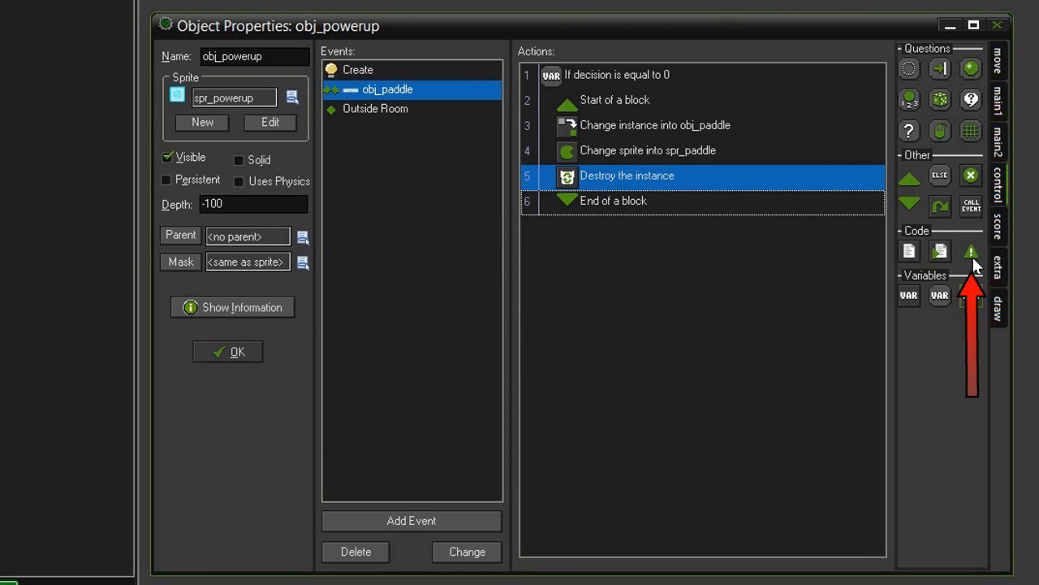
pyautogui.moveTo(659, 273)
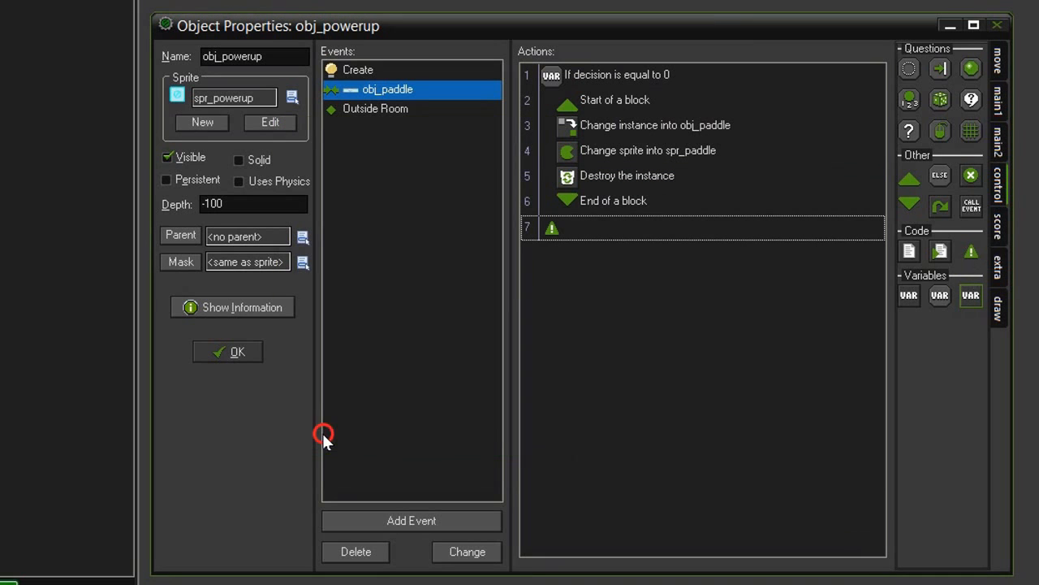
# Paste the copied decision block below the first one in the action list.
pyautogui.rightClick(552, 228)
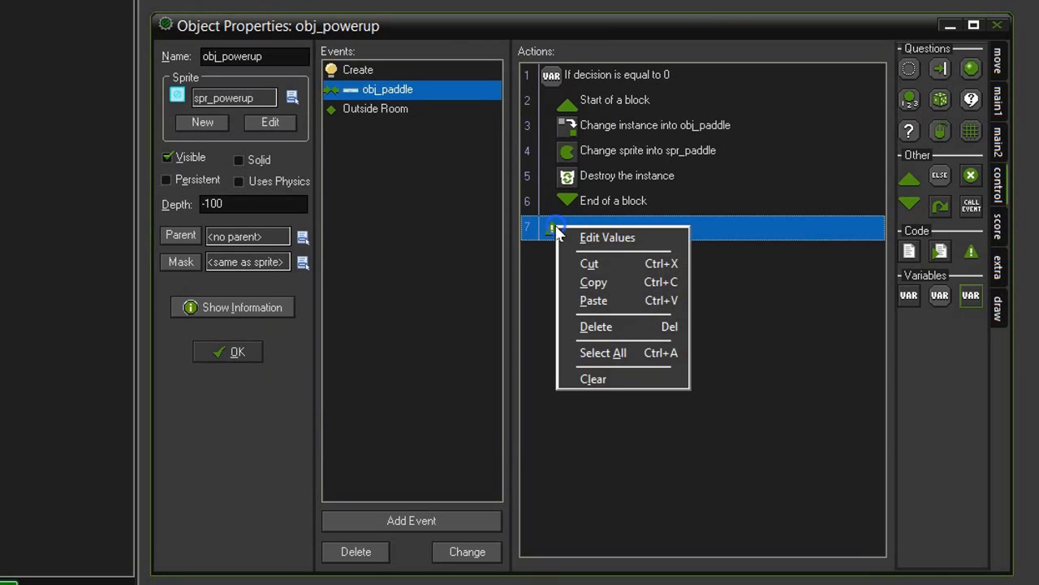
pyautogui.click(593, 300)
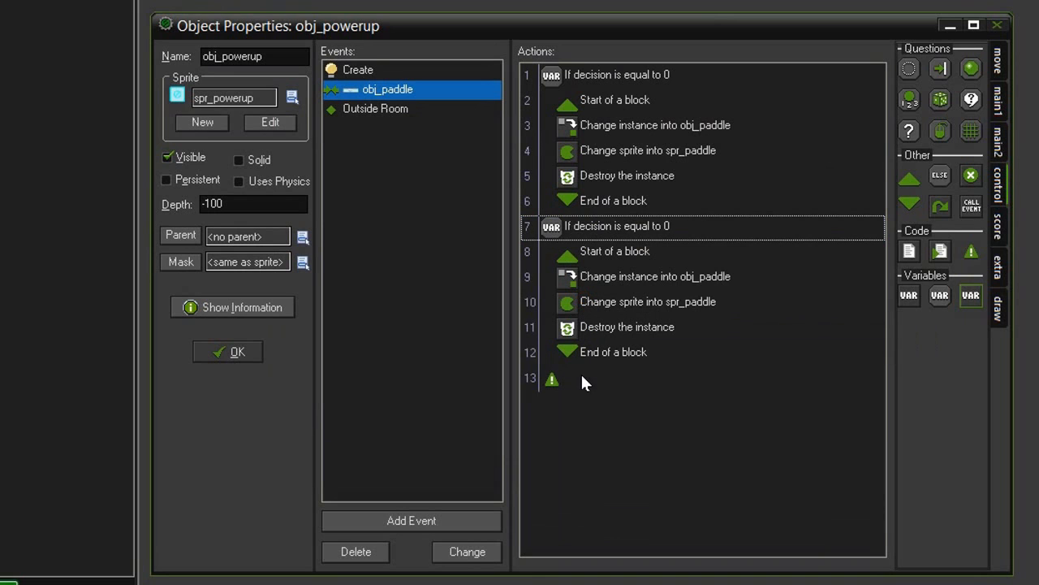
pyautogui.moveTo(555, 384)
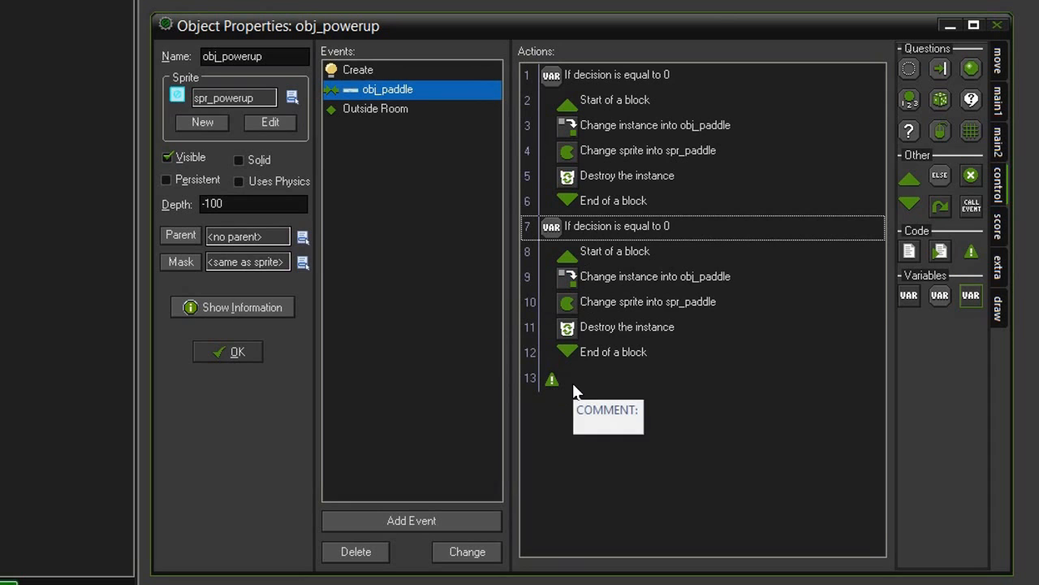
pyautogui.moveTo(646, 370)
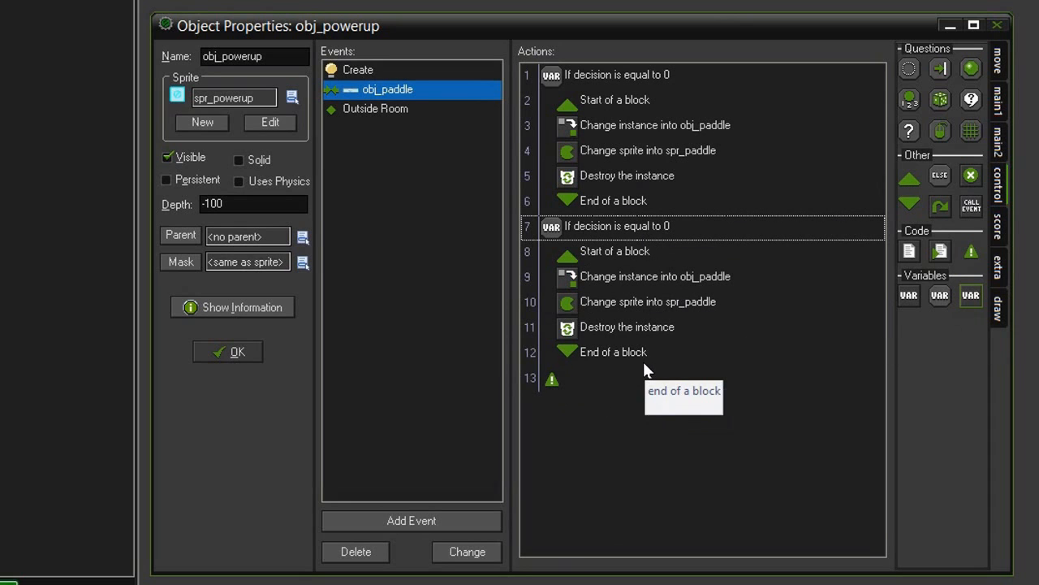
pyautogui.moveTo(602, 167)
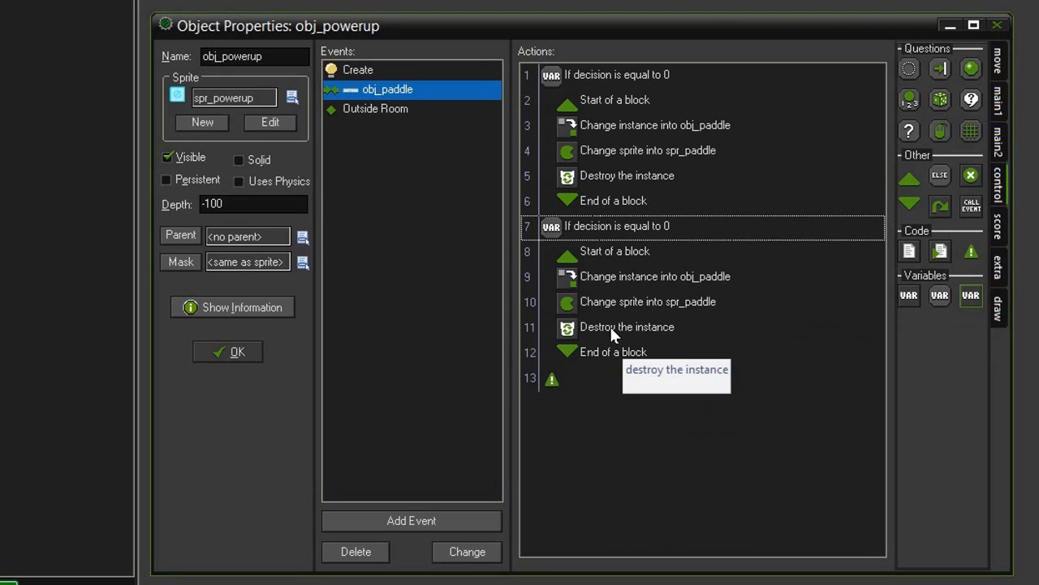
pyautogui.moveTo(602, 361)
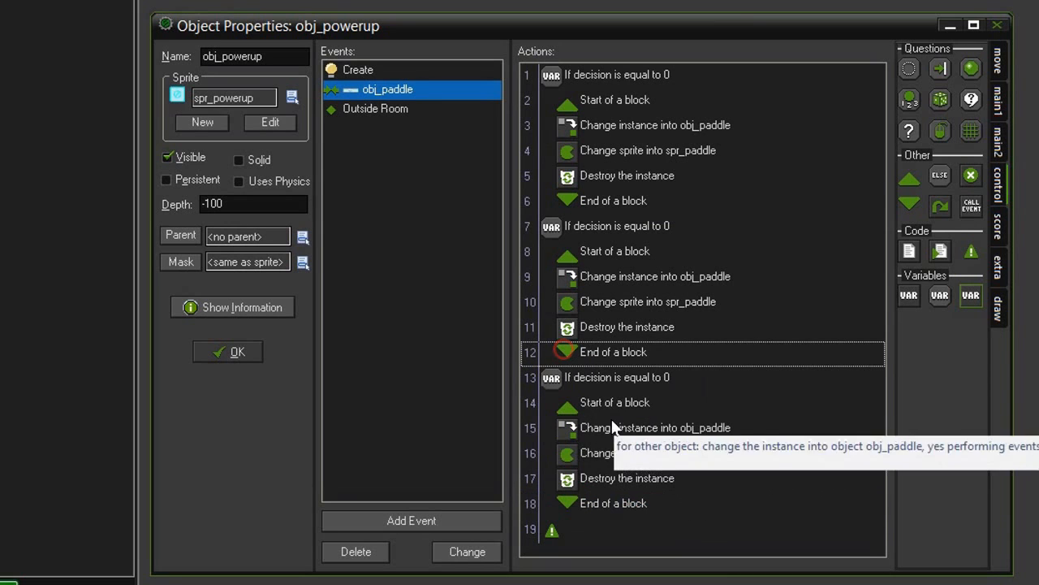
pyautogui.moveTo(723, 510)
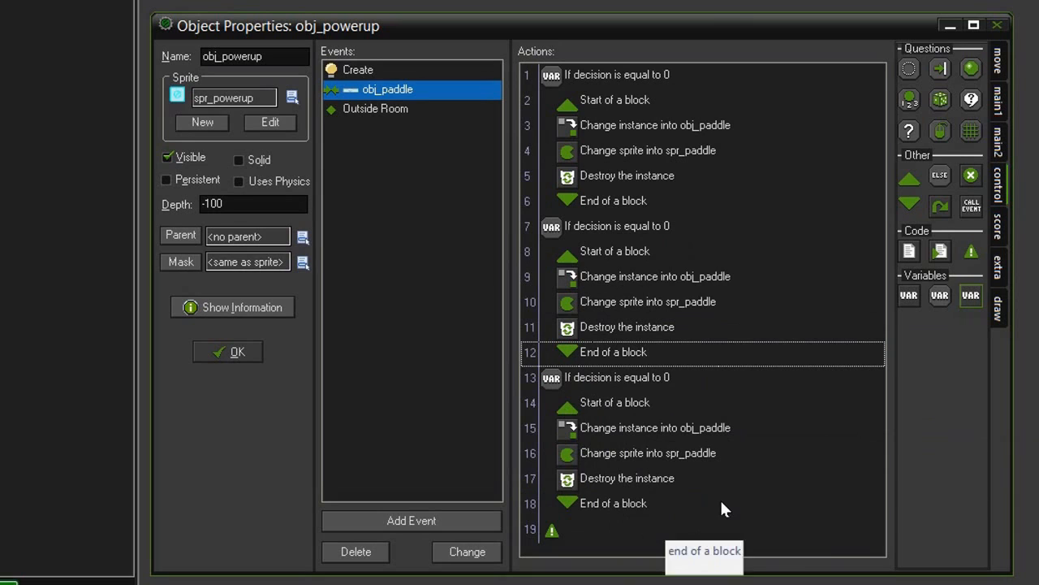
pyautogui.moveTo(569, 555)
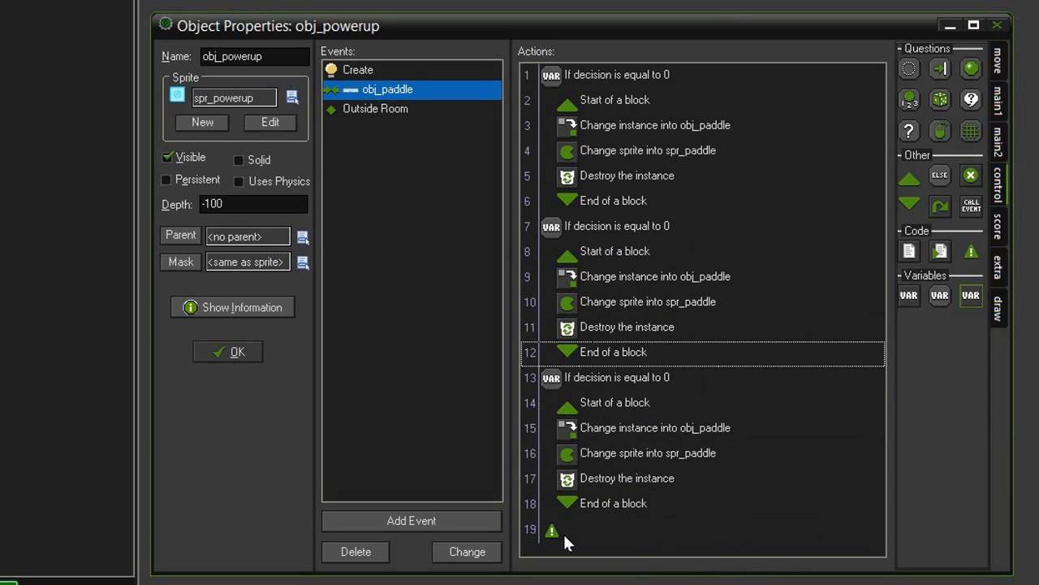
pyautogui.moveTo(562, 546)
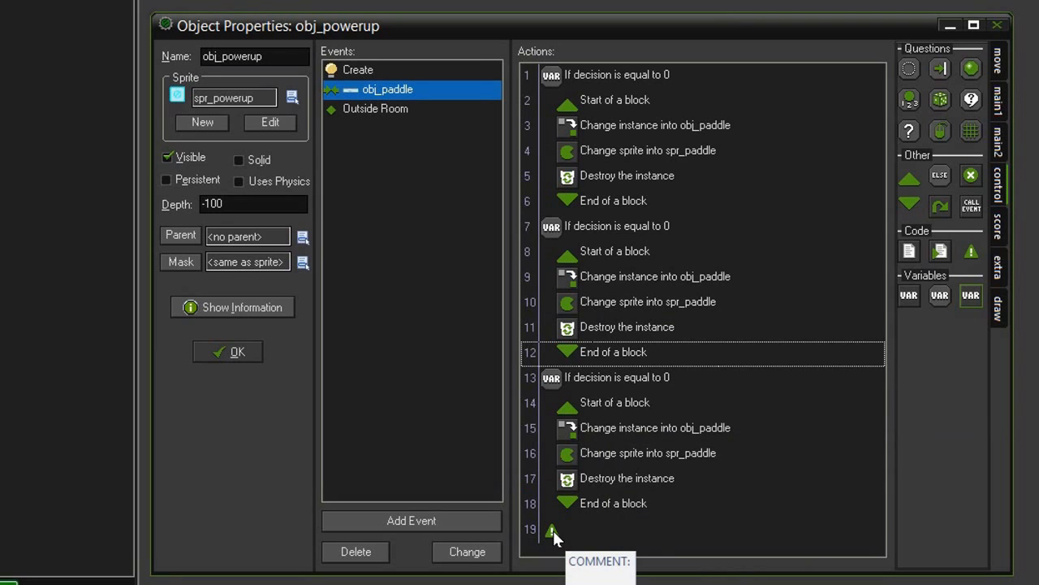
pyautogui.moveTo(614, 236)
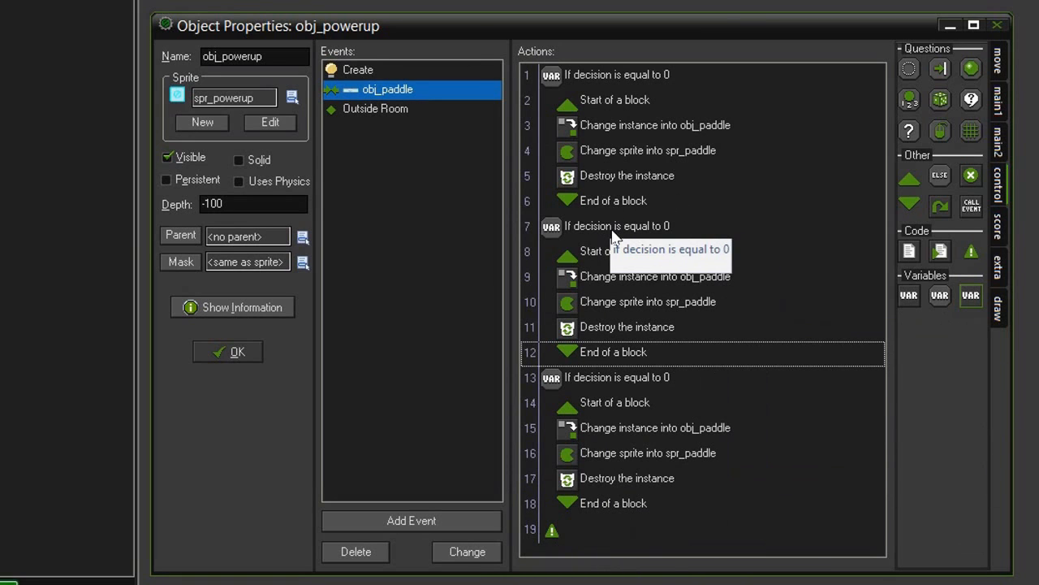
# Make the second block test decision equals 1 and set sprite spr_paddle_sm.
pyautogui.doubleClick(617, 226)
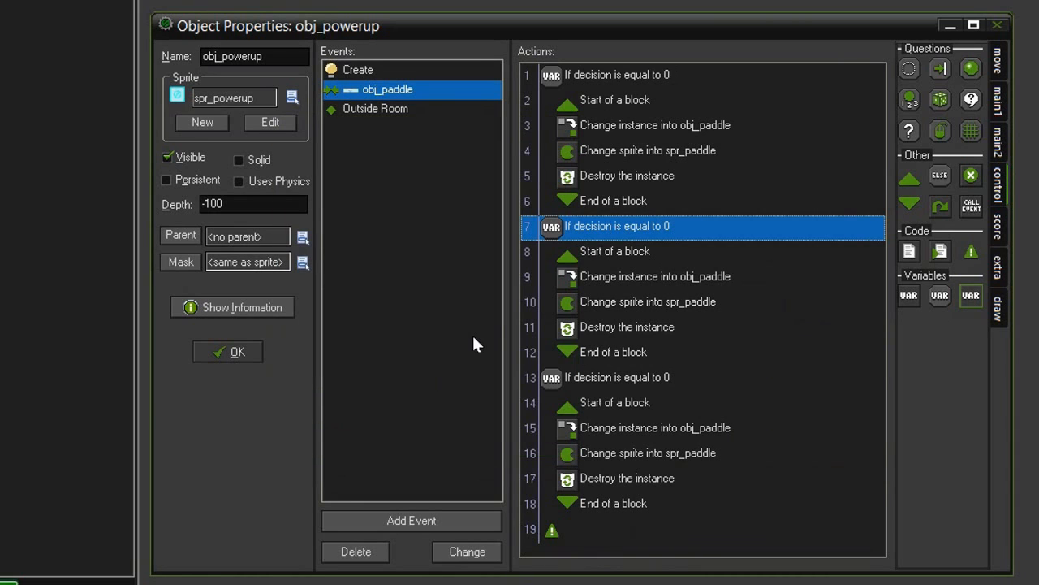
pyautogui.doubleClick(646, 300)
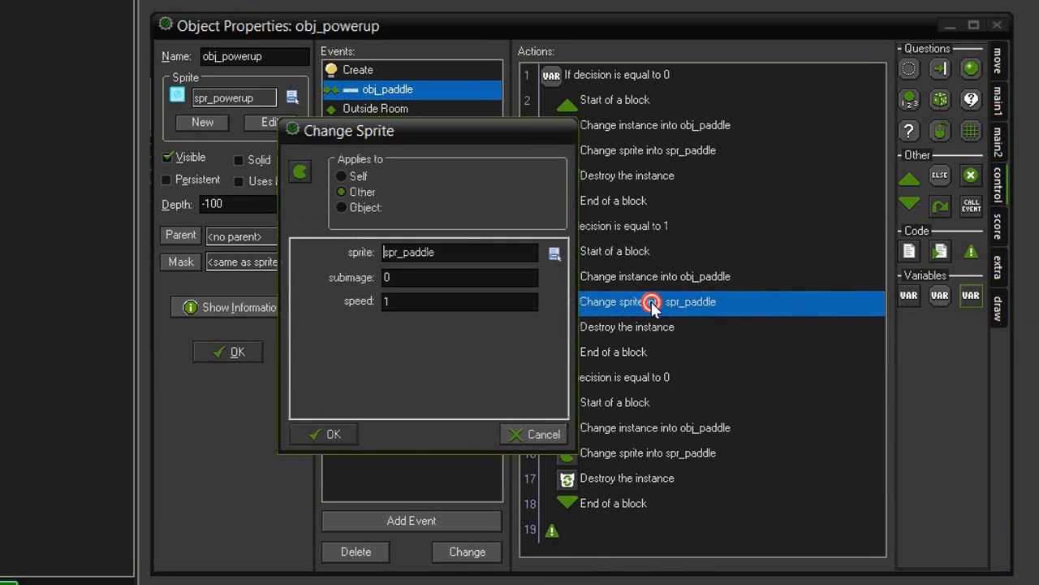
pyautogui.click(556, 254)
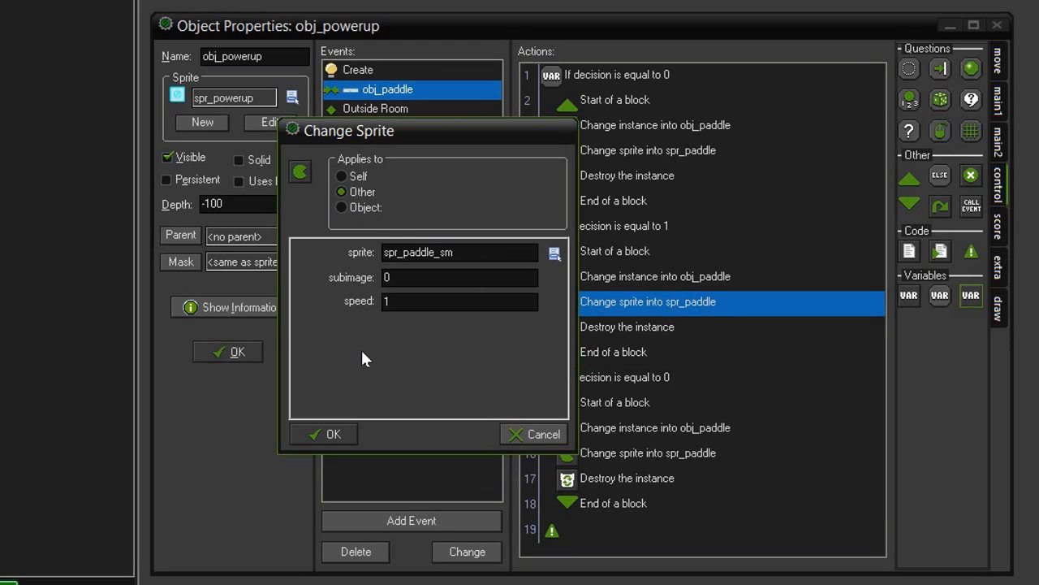
pyautogui.click(323, 433)
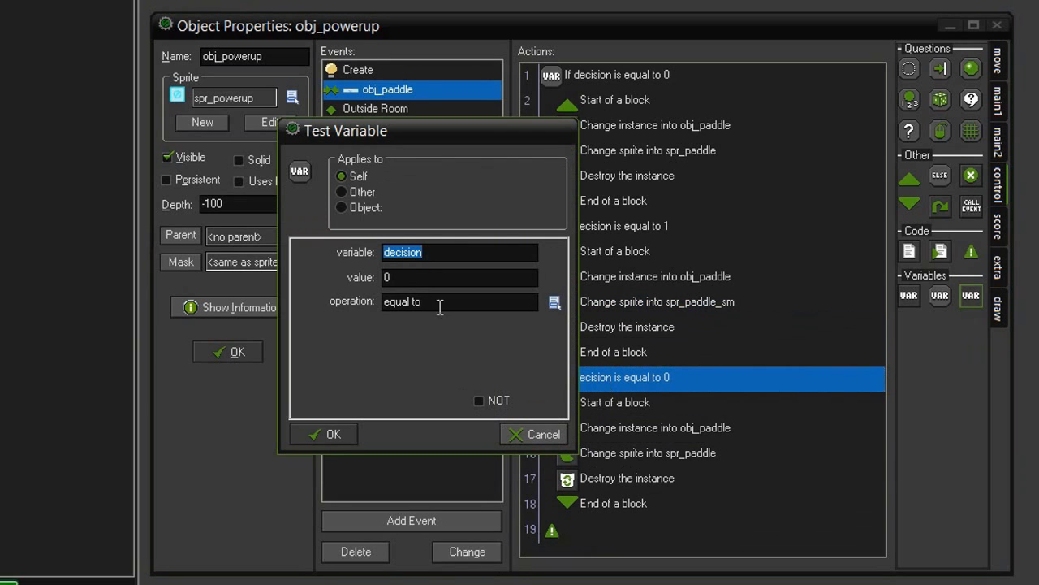
# Make the third block test decision equals 2 and edit its sprite change.
pyautogui.write('2')
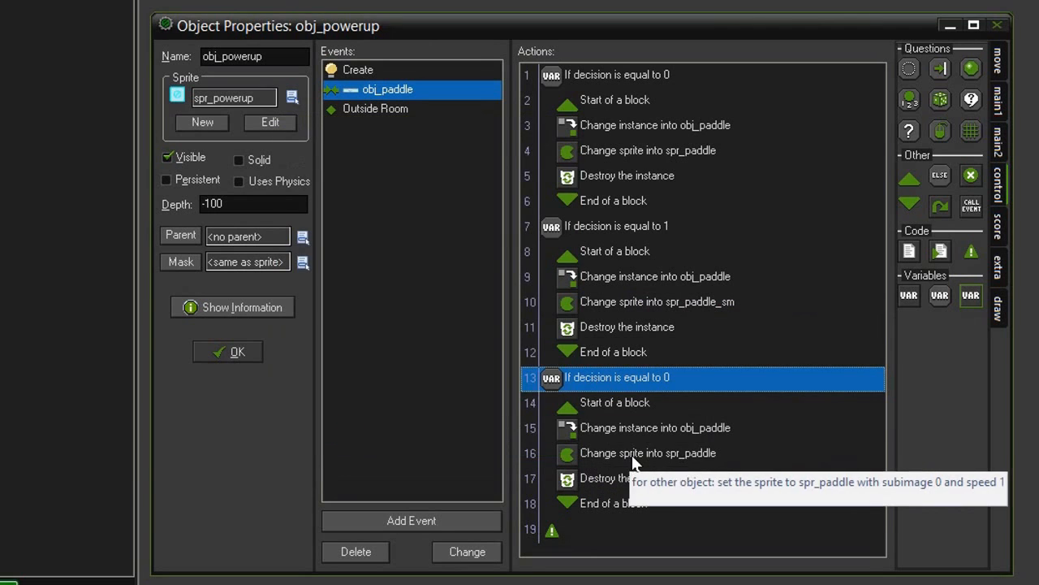
pyautogui.doubleClick(648, 453)
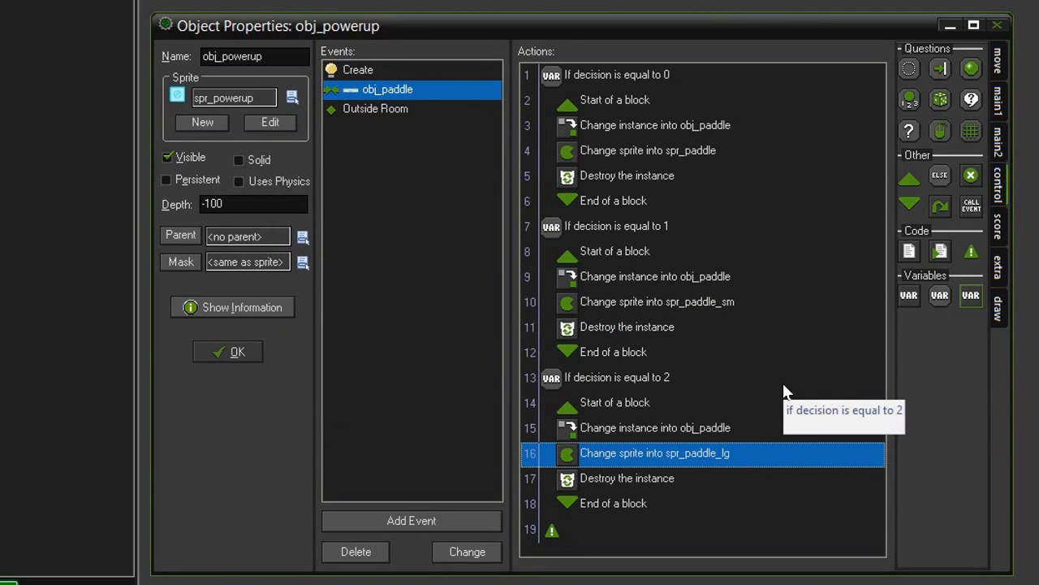
pyautogui.moveTo(778, 381)
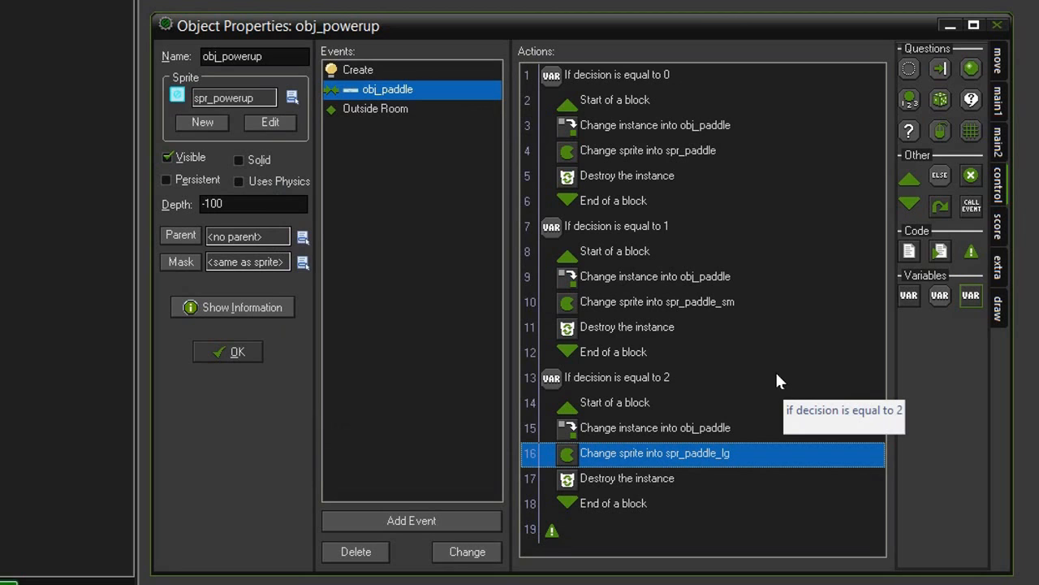
pyautogui.moveTo(955, 188)
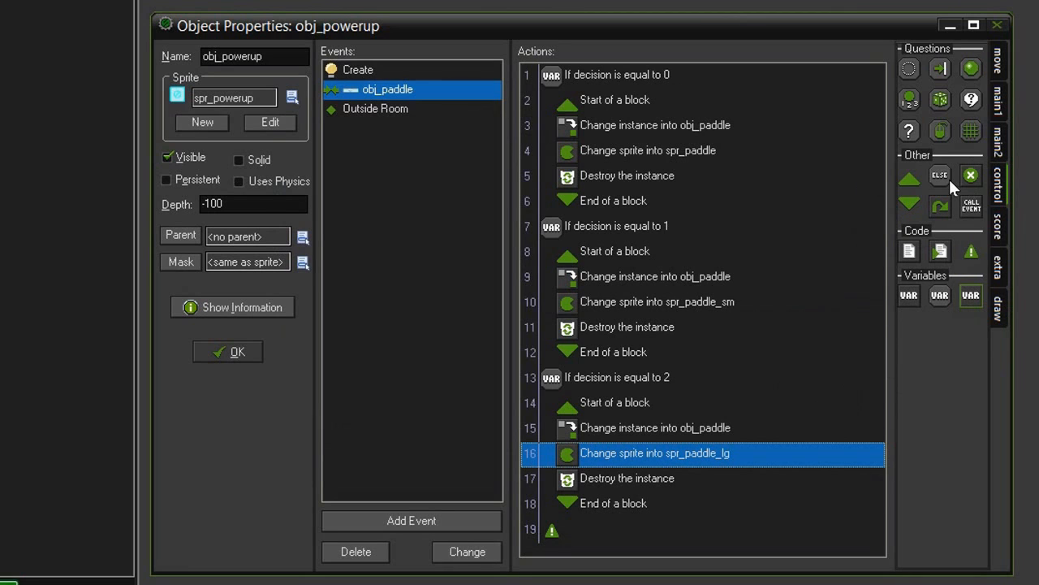
pyautogui.moveTo(565, 553)
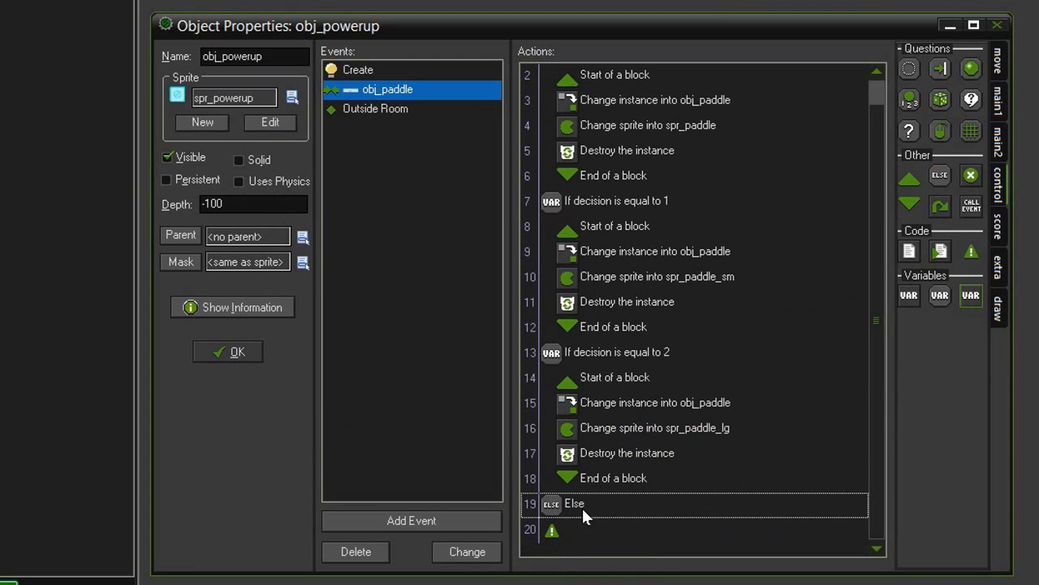
pyautogui.moveTo(938, 192)
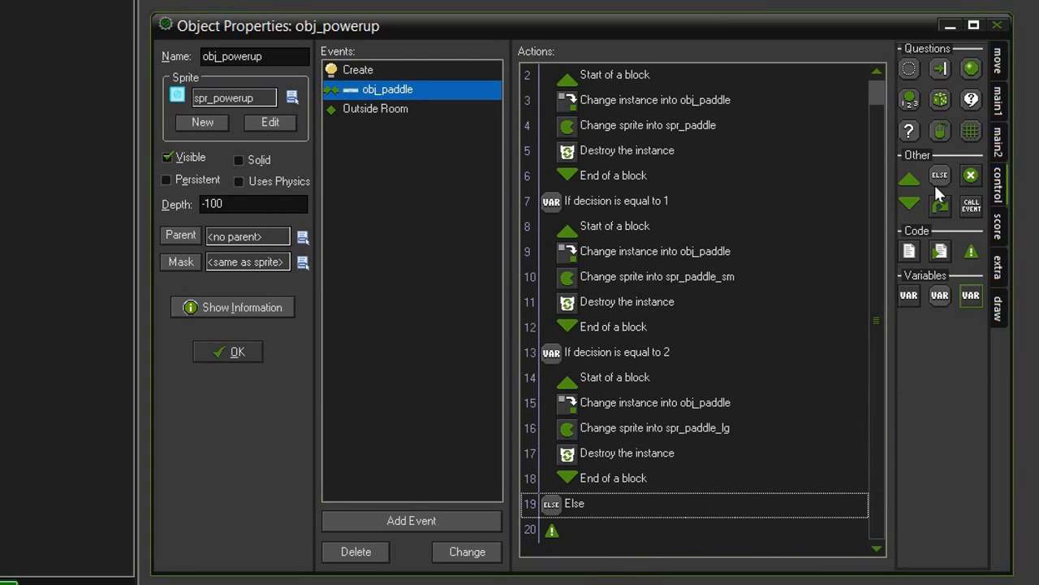
# Add a Destroy Instance action beneath the Else branch.
pyautogui.click(1000, 97)
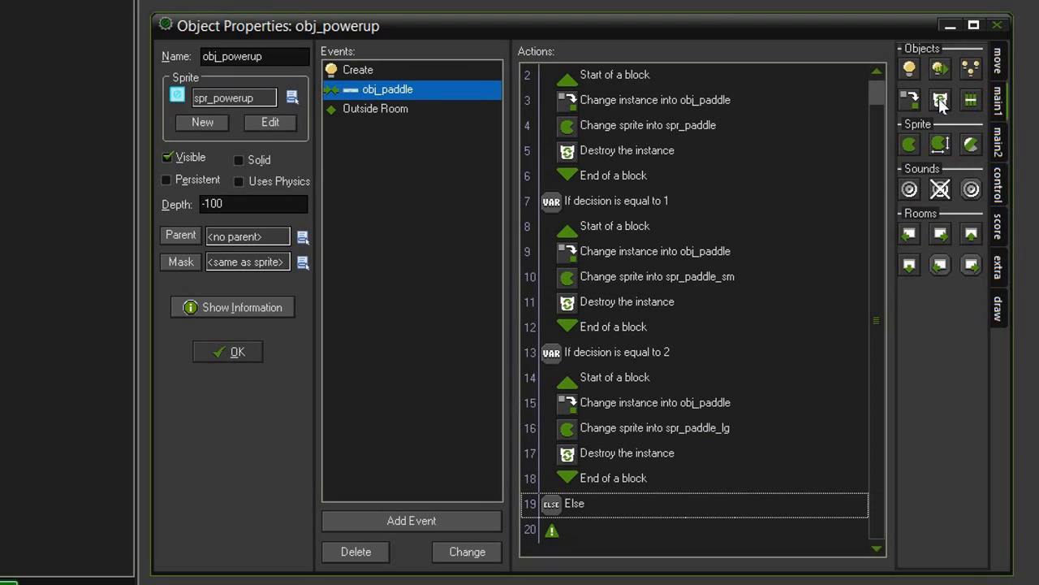
pyautogui.doubleClick(558, 529)
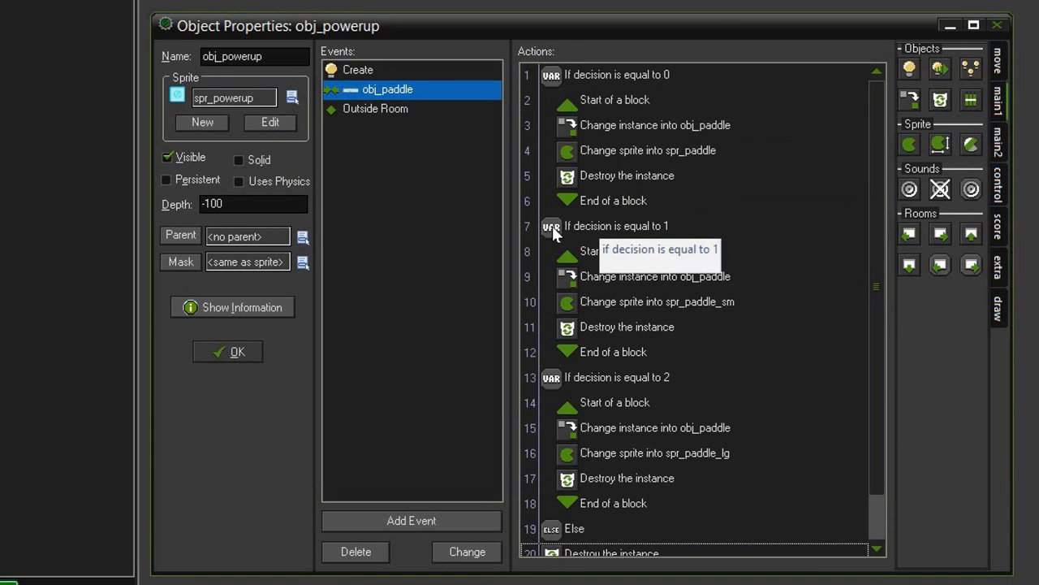
pyautogui.moveTo(594, 481)
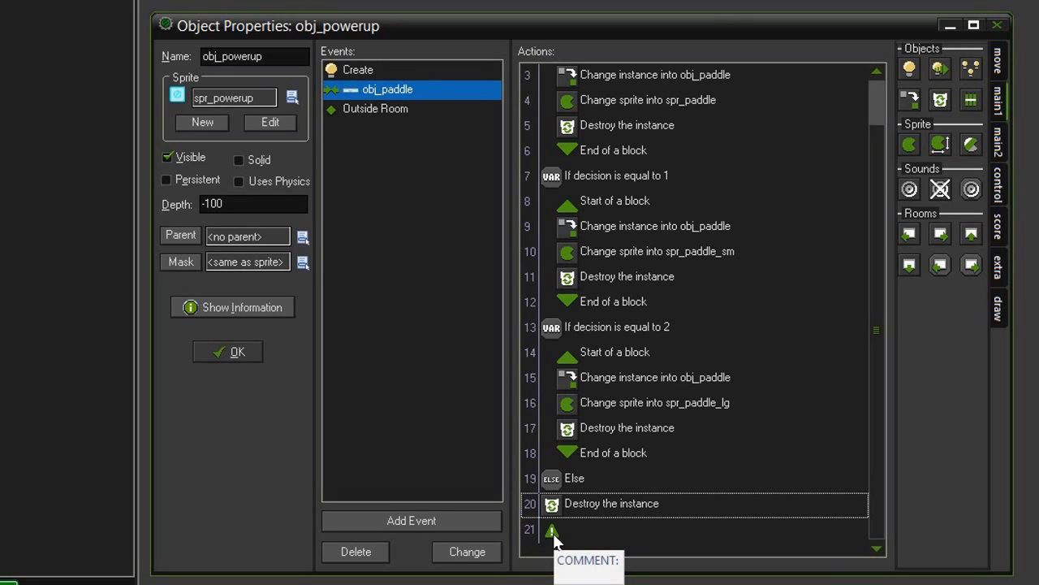
pyautogui.moveTo(696, 378)
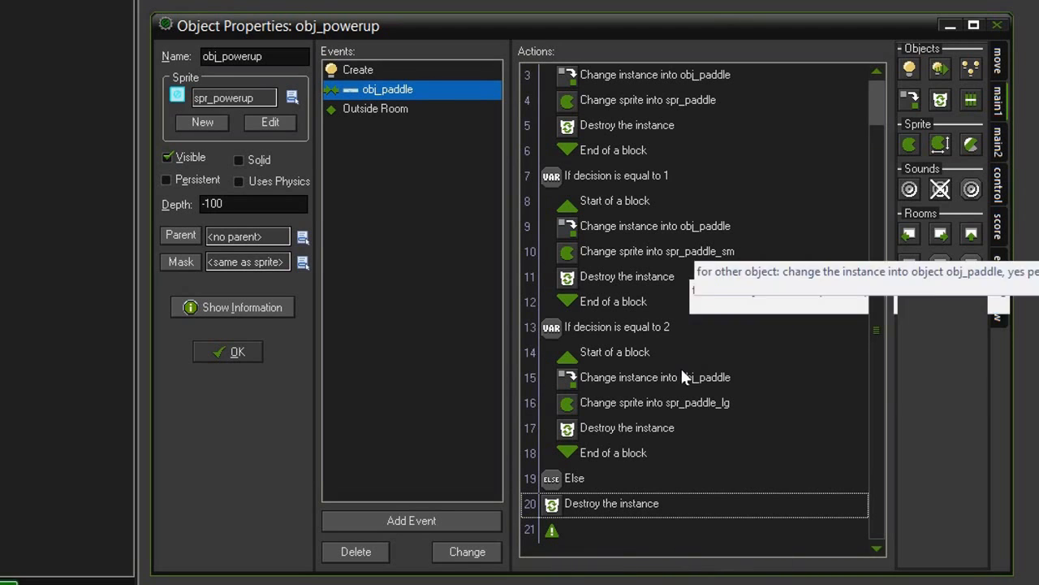
pyautogui.moveTo(690, 474)
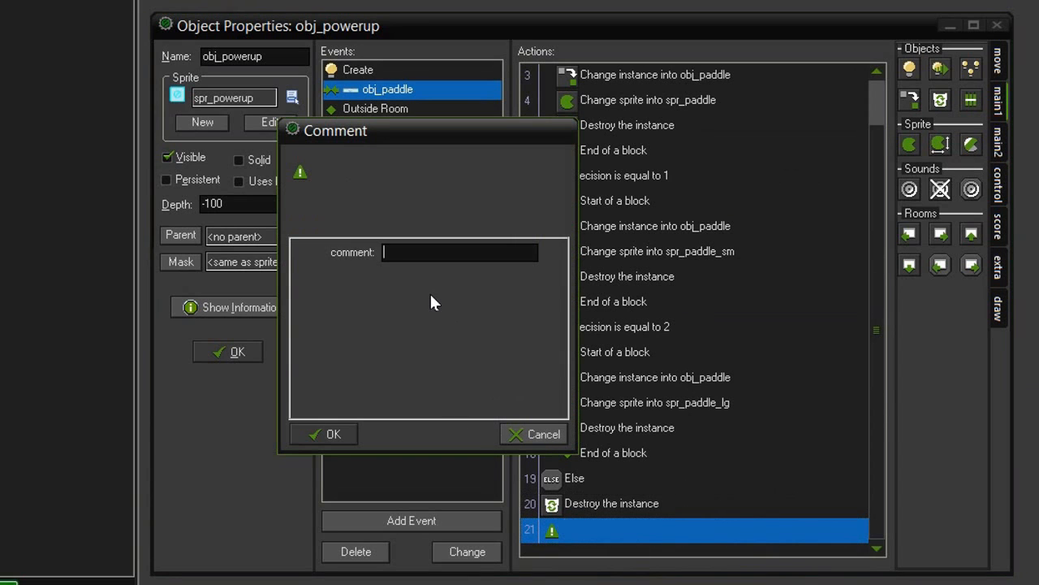
# Add the closing comment END OF LINE after the Else branch and confirm it.
pyautogui.write('END OF LINE')
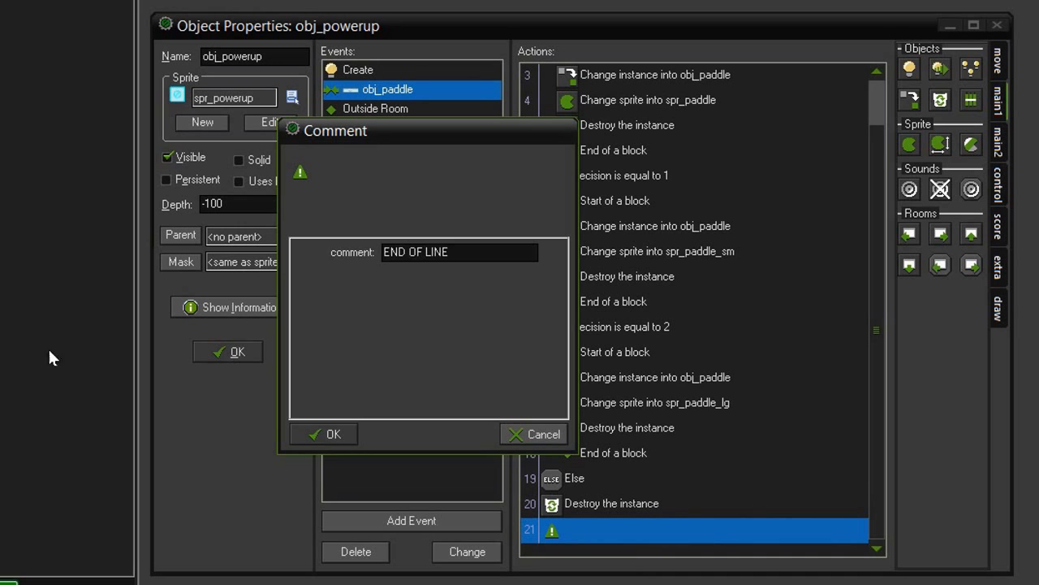
pyautogui.click(325, 434)
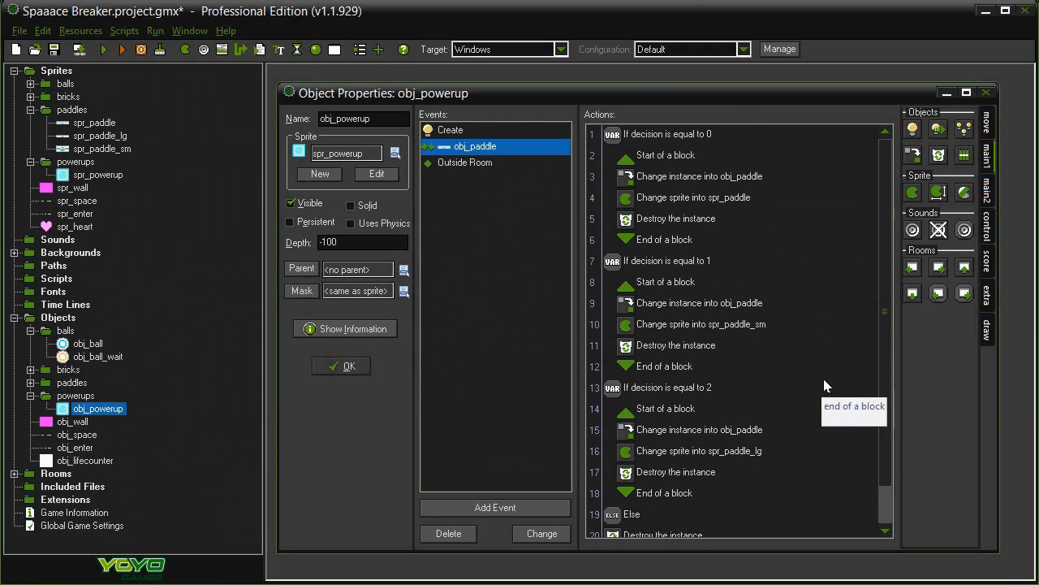
# Review the Create event's Set Variable action, keeping decision = choose(0,1,2,3,4) unchanged.
pyautogui.click(449, 130)
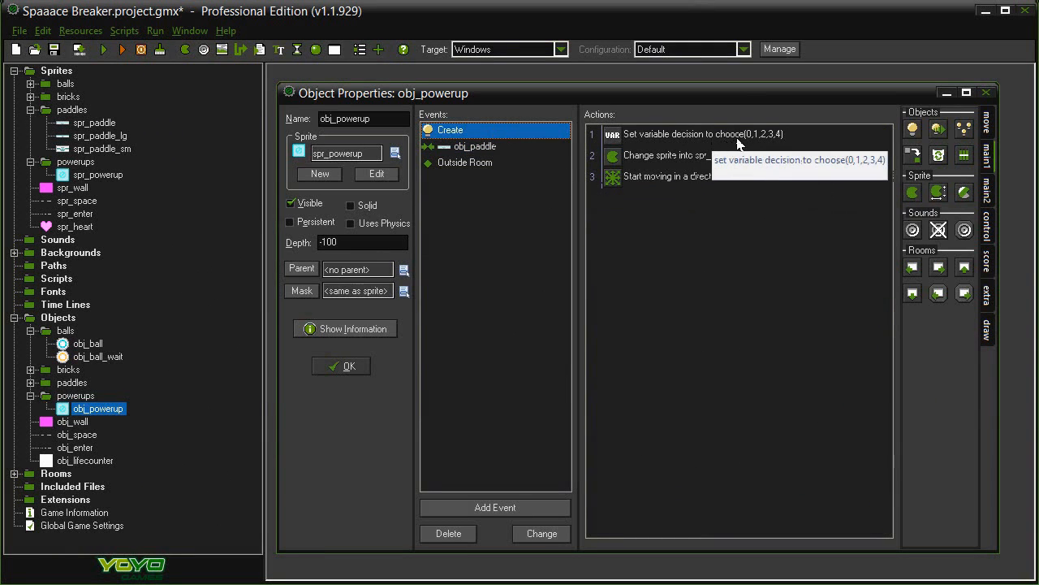
pyautogui.moveTo(773, 145)
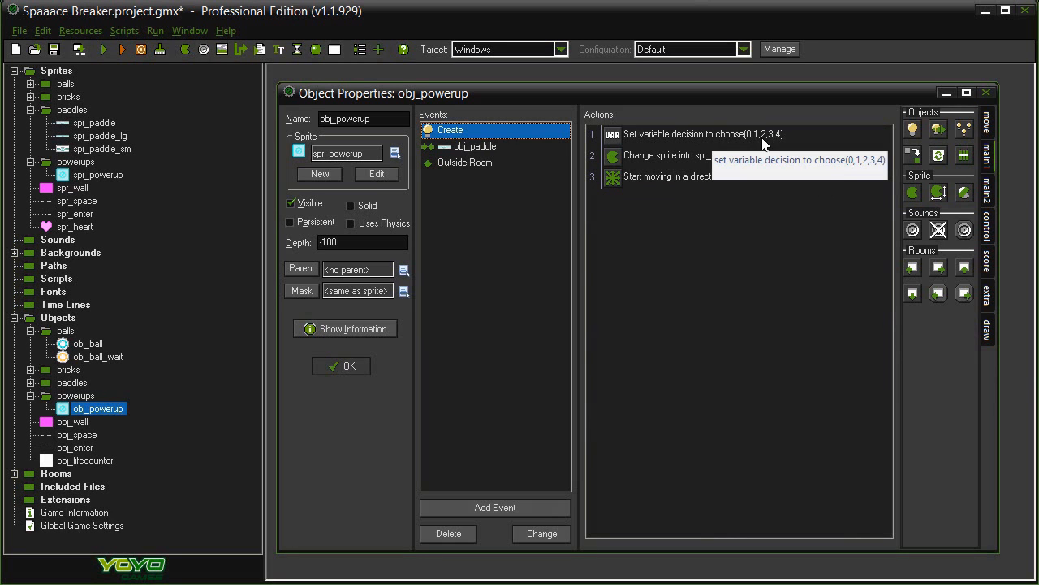
pyautogui.moveTo(761, 155)
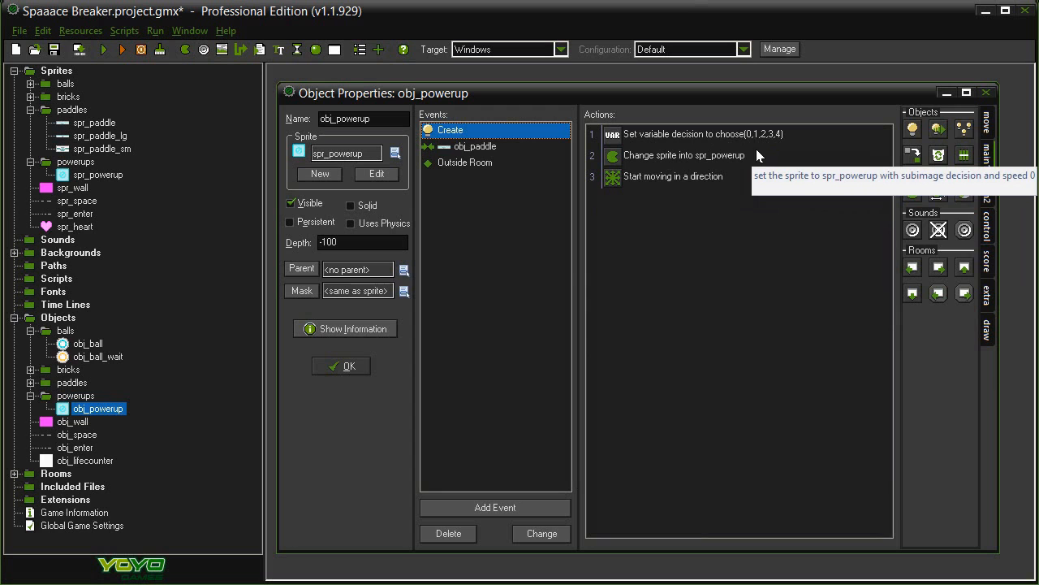
pyautogui.moveTo(701, 143)
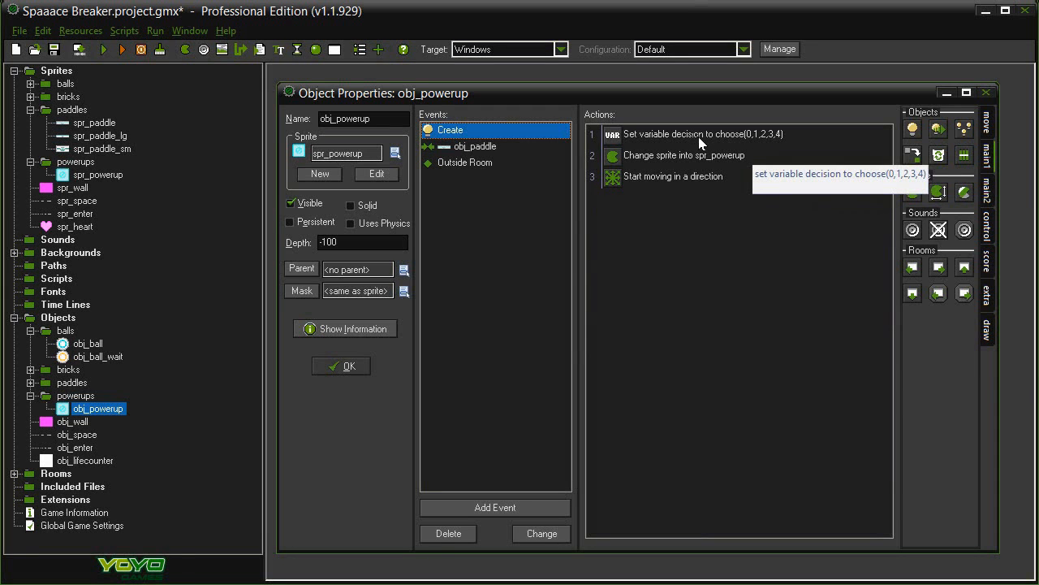
pyautogui.doubleClick(682, 133)
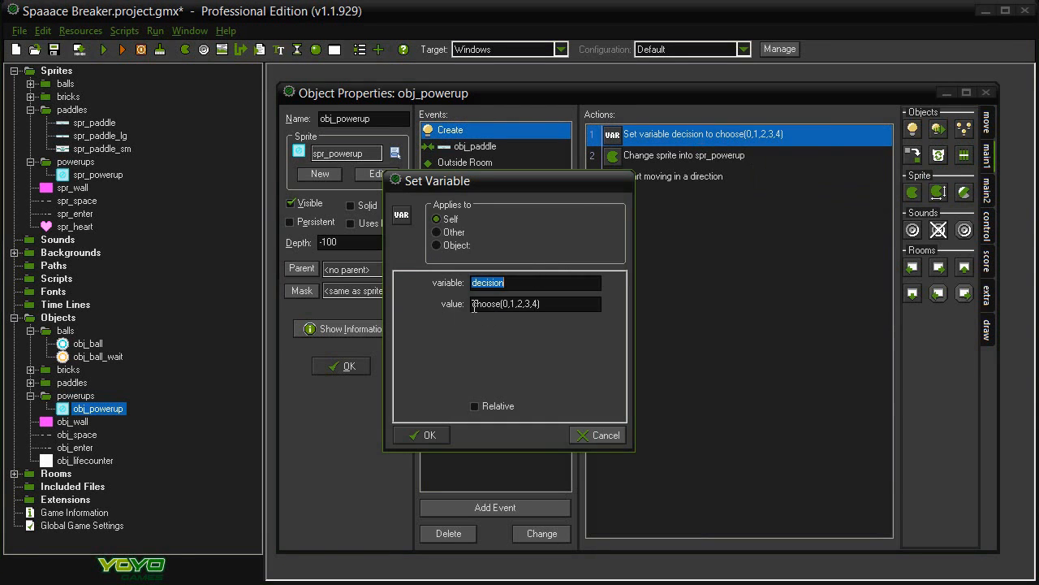
pyautogui.click(484, 304)
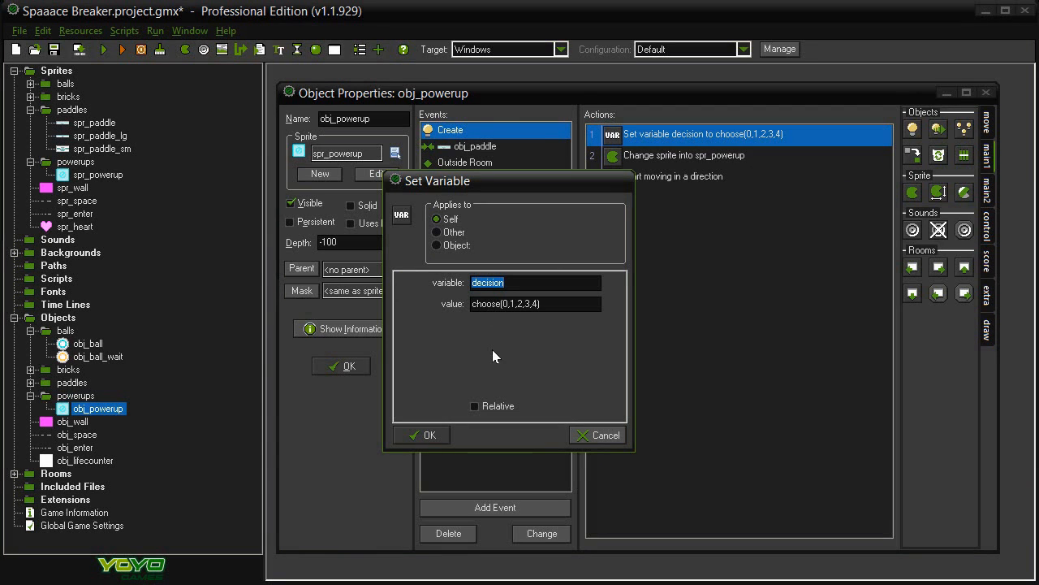
pyautogui.moveTo(497, 328)
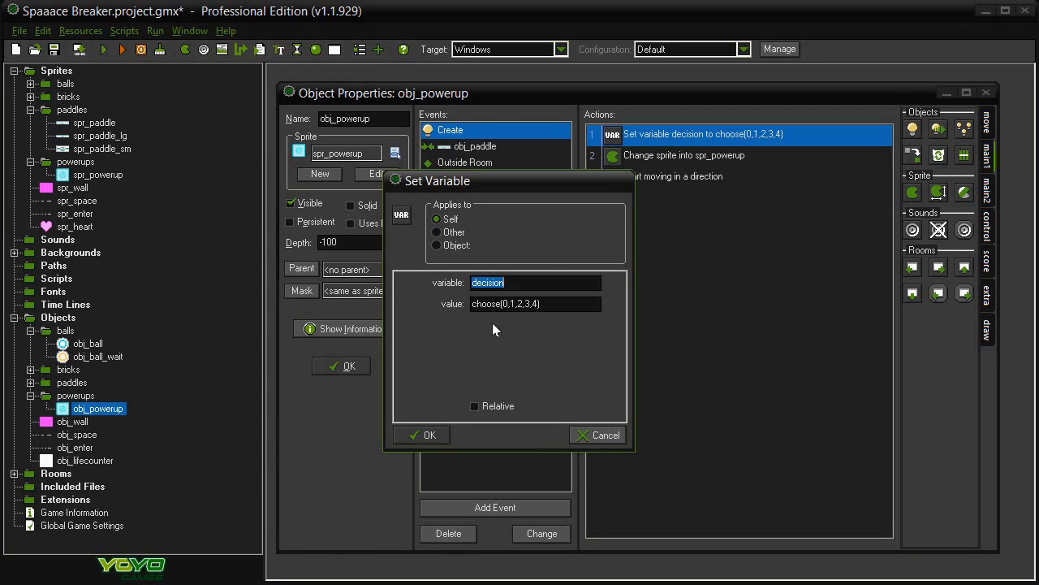
pyautogui.moveTo(491, 338)
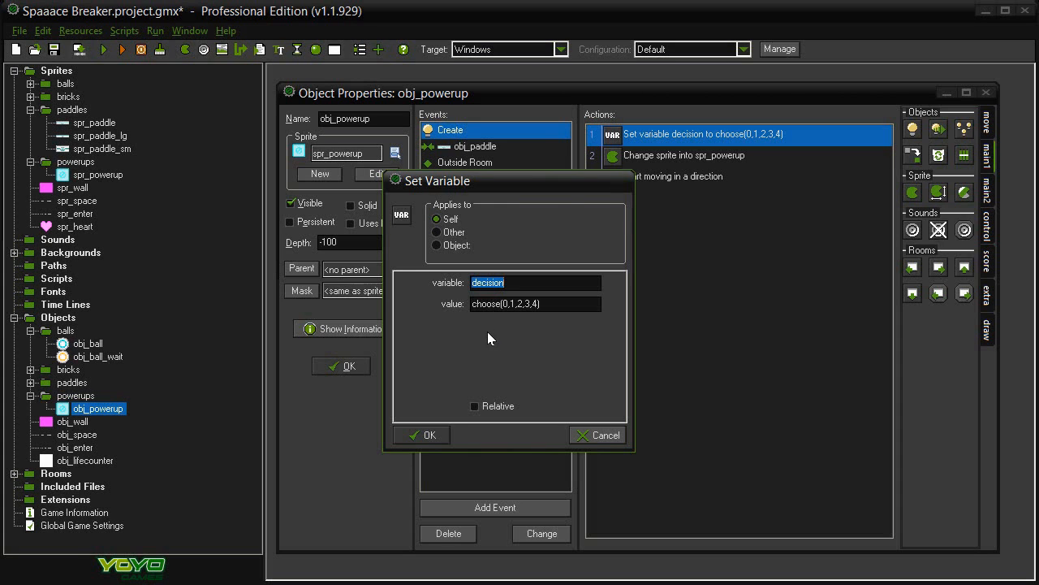
pyautogui.click(419, 435)
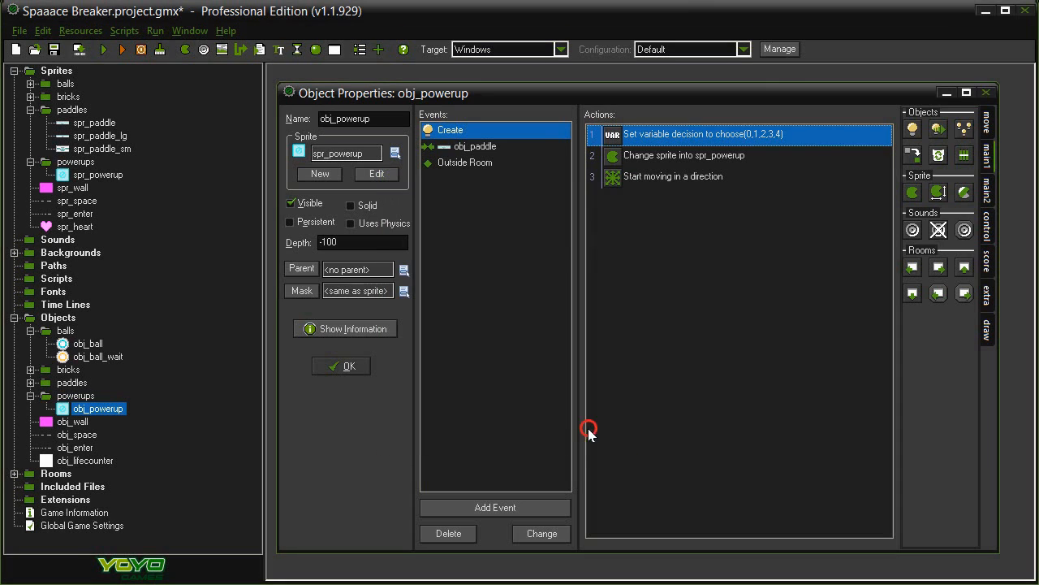
pyautogui.moveTo(666, 308)
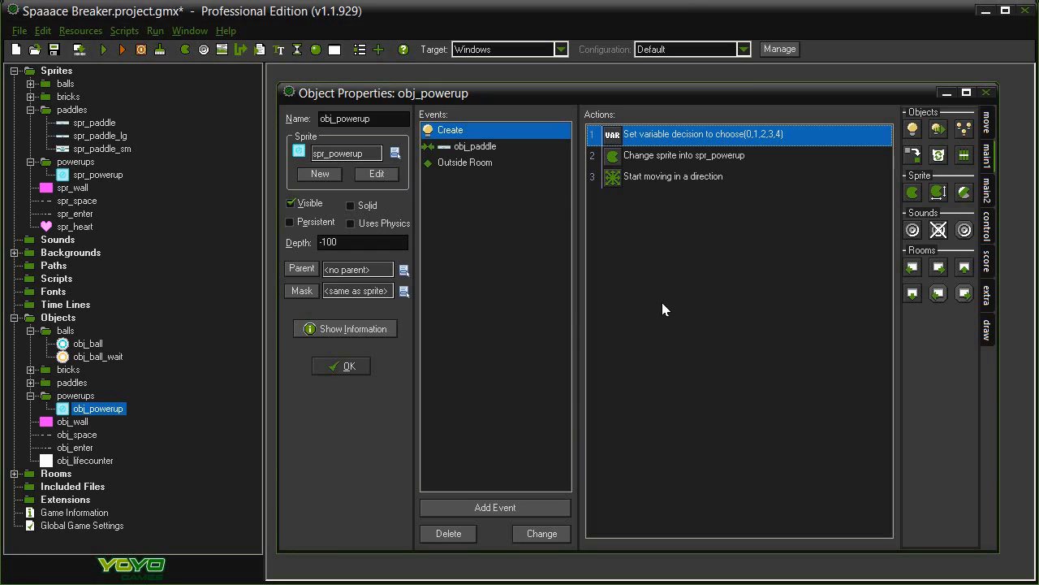